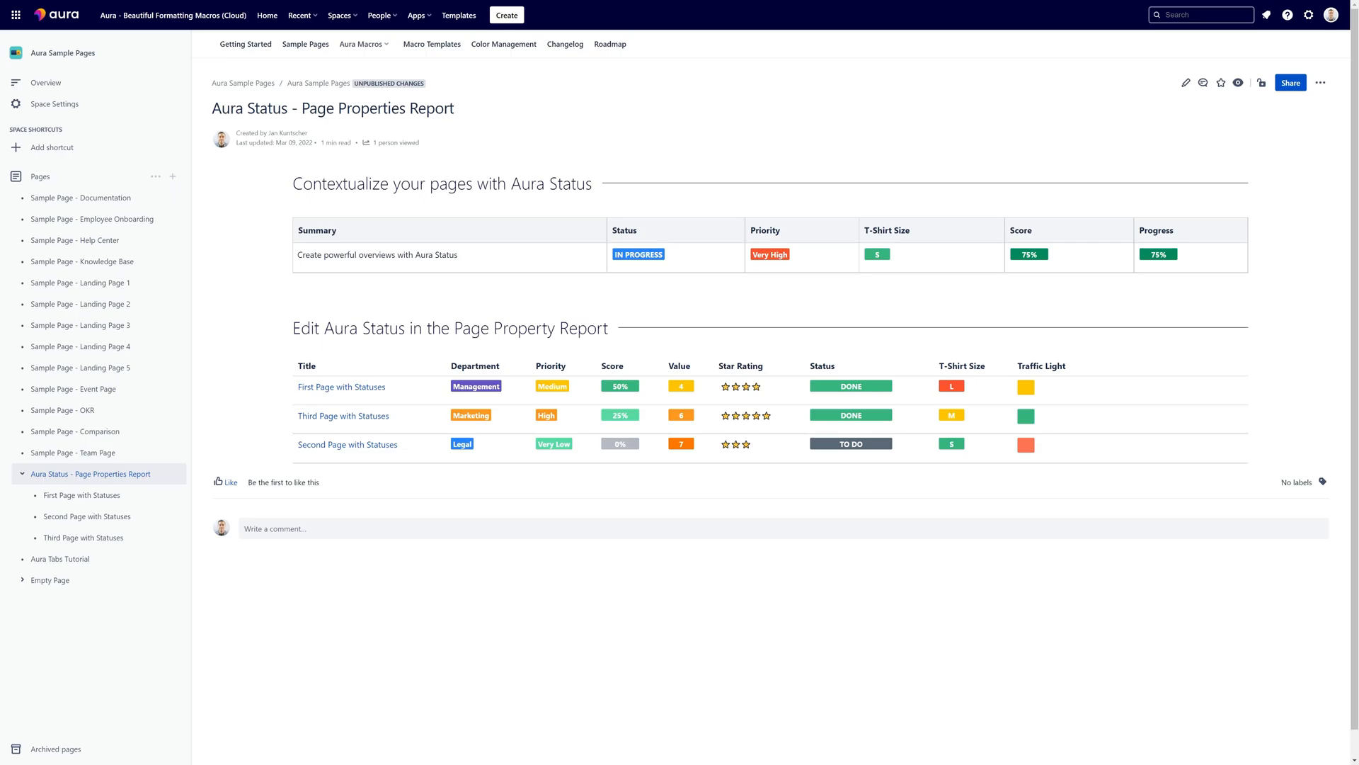
mouse_move(801, 315)
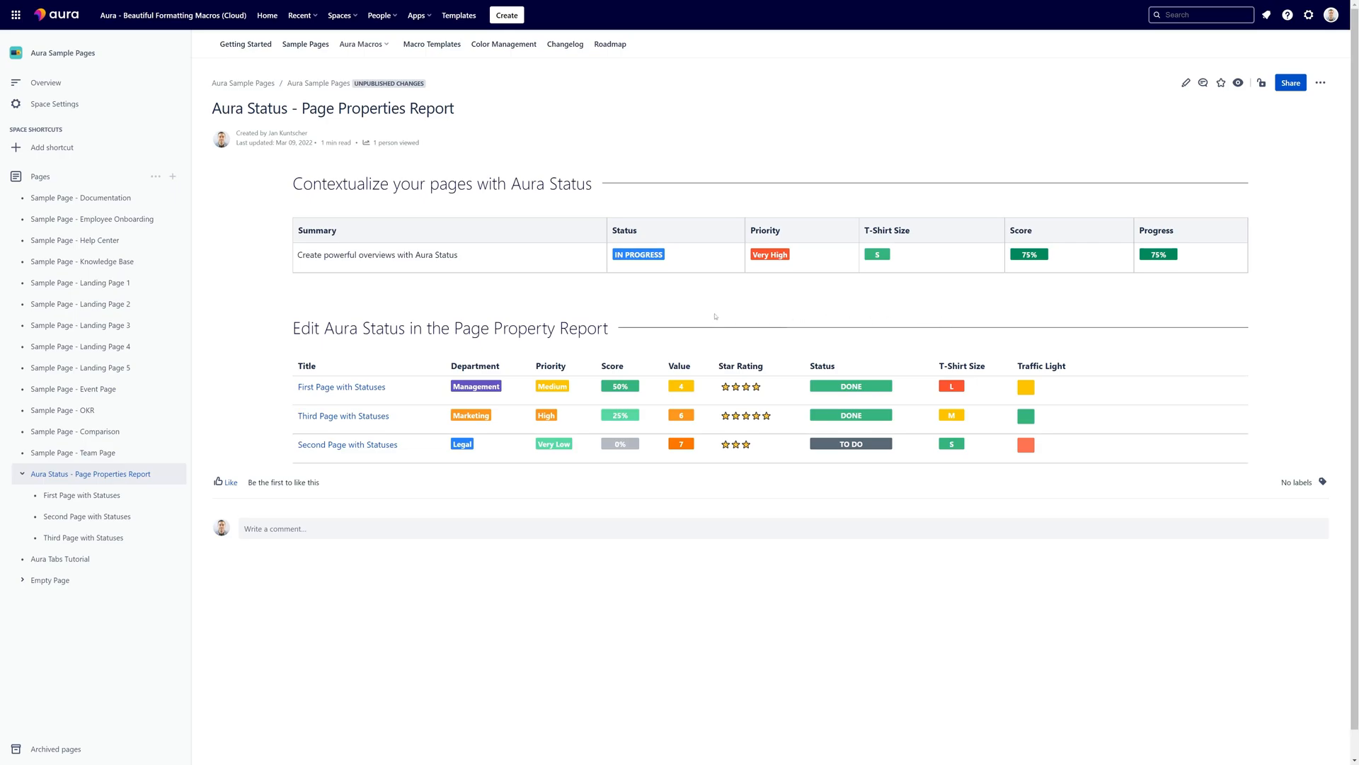
mouse_move(691, 317)
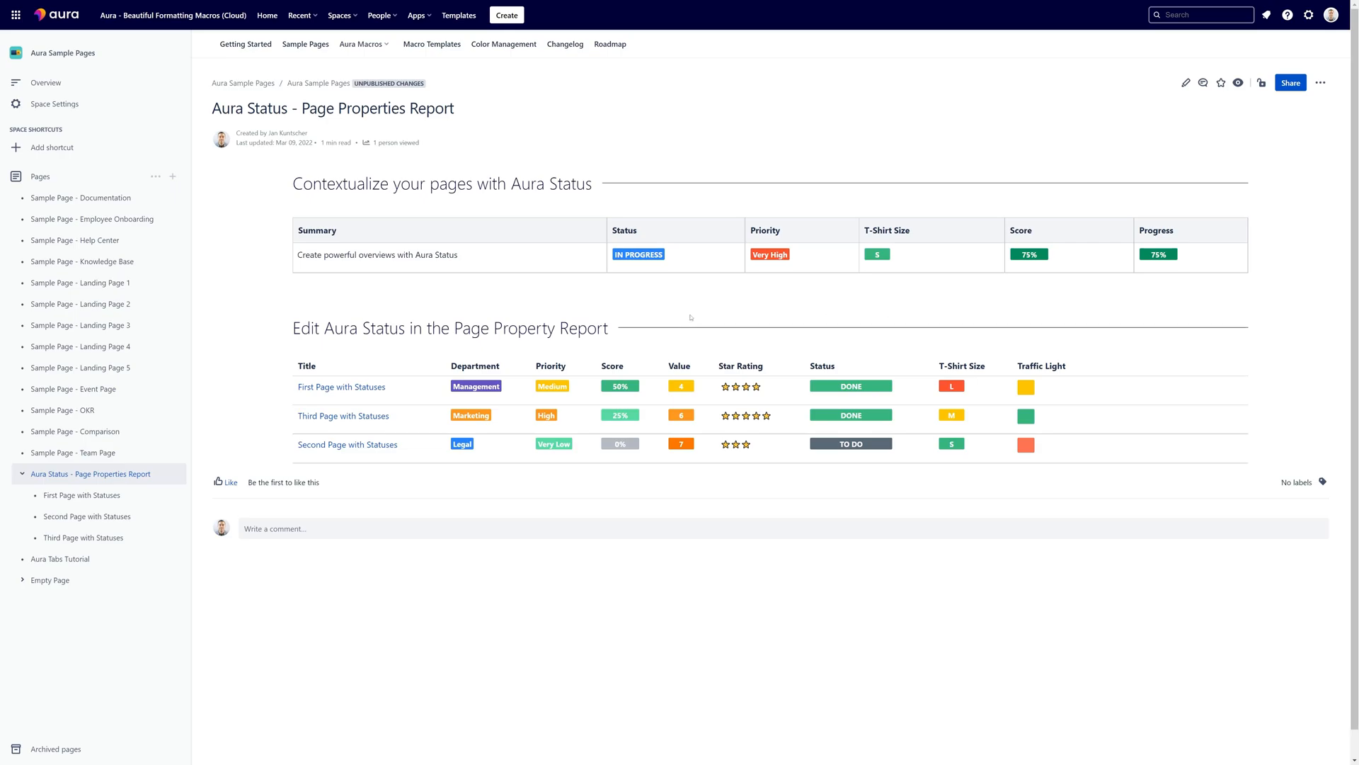
mouse_move(466, 310)
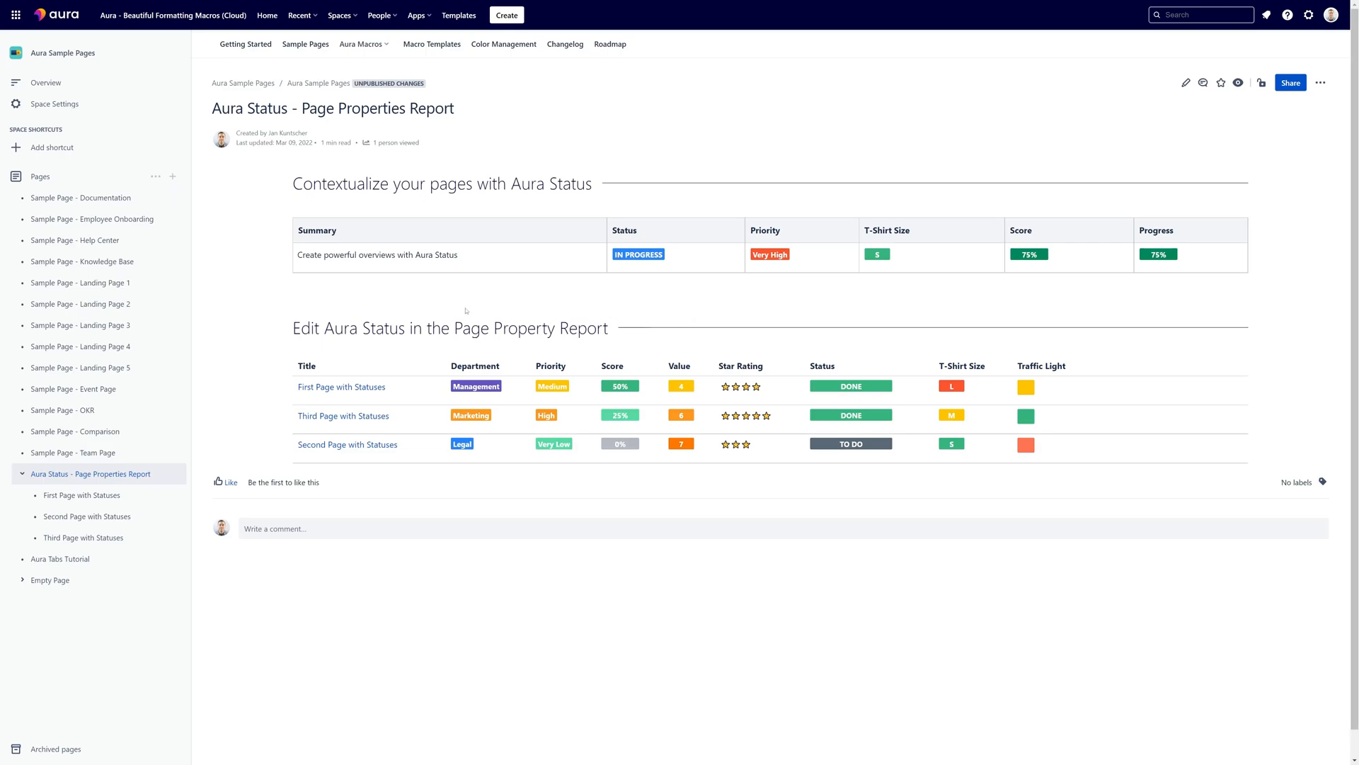
mouse_move(558, 341)
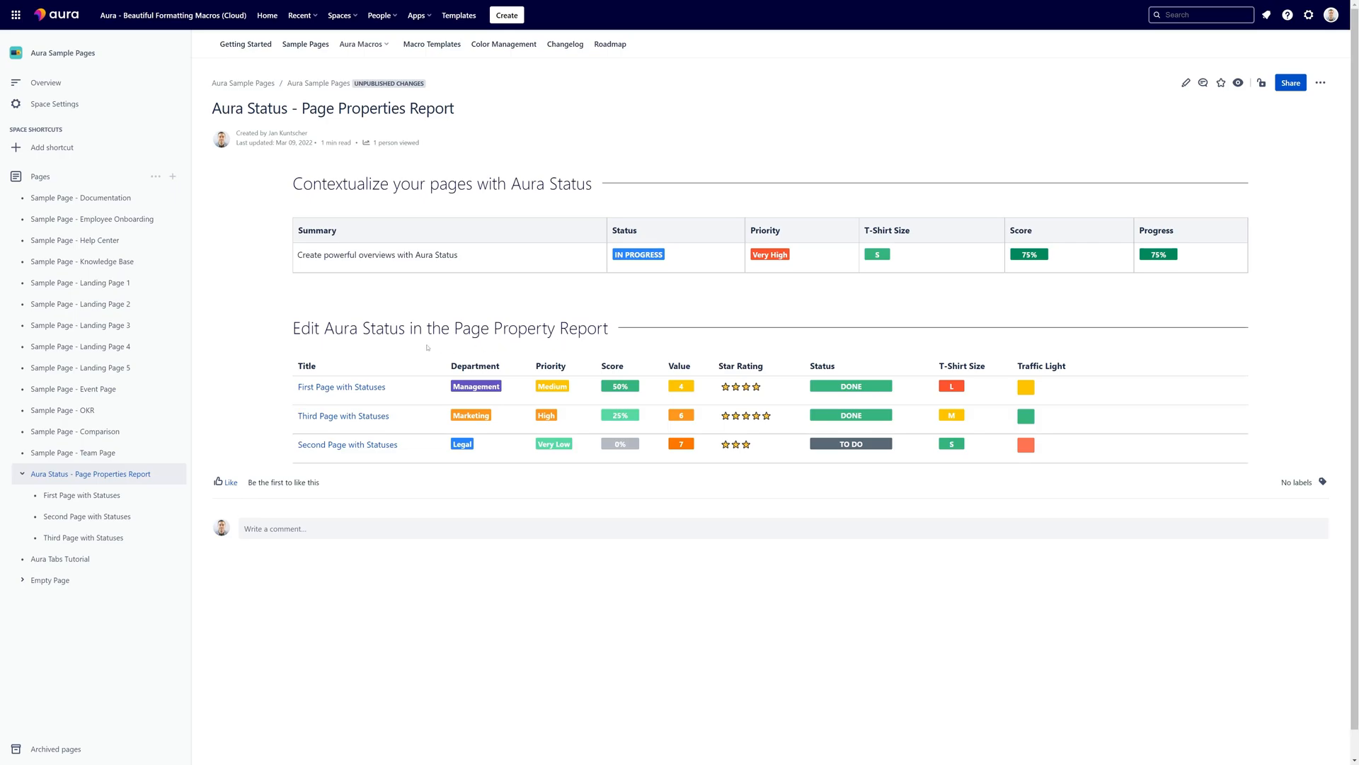
mouse_move(408, 345)
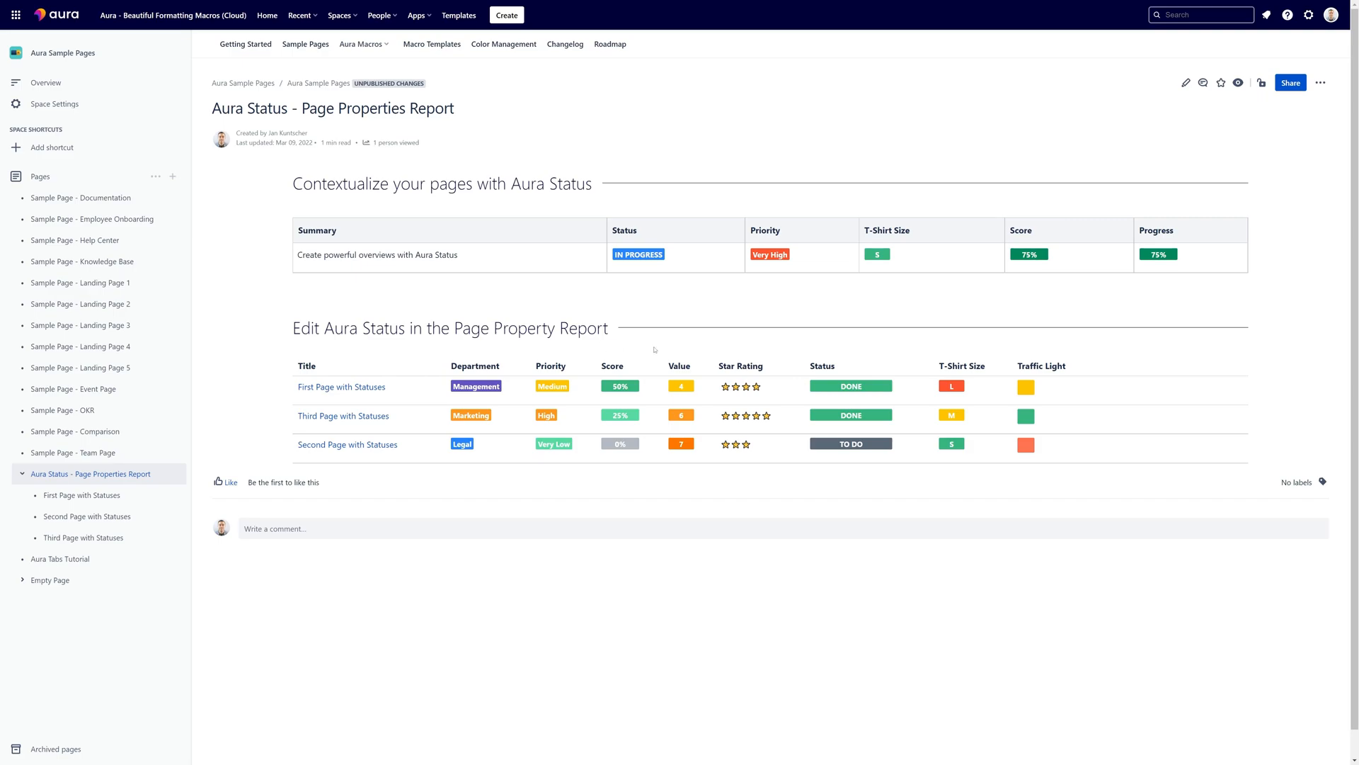
mouse_move(418, 362)
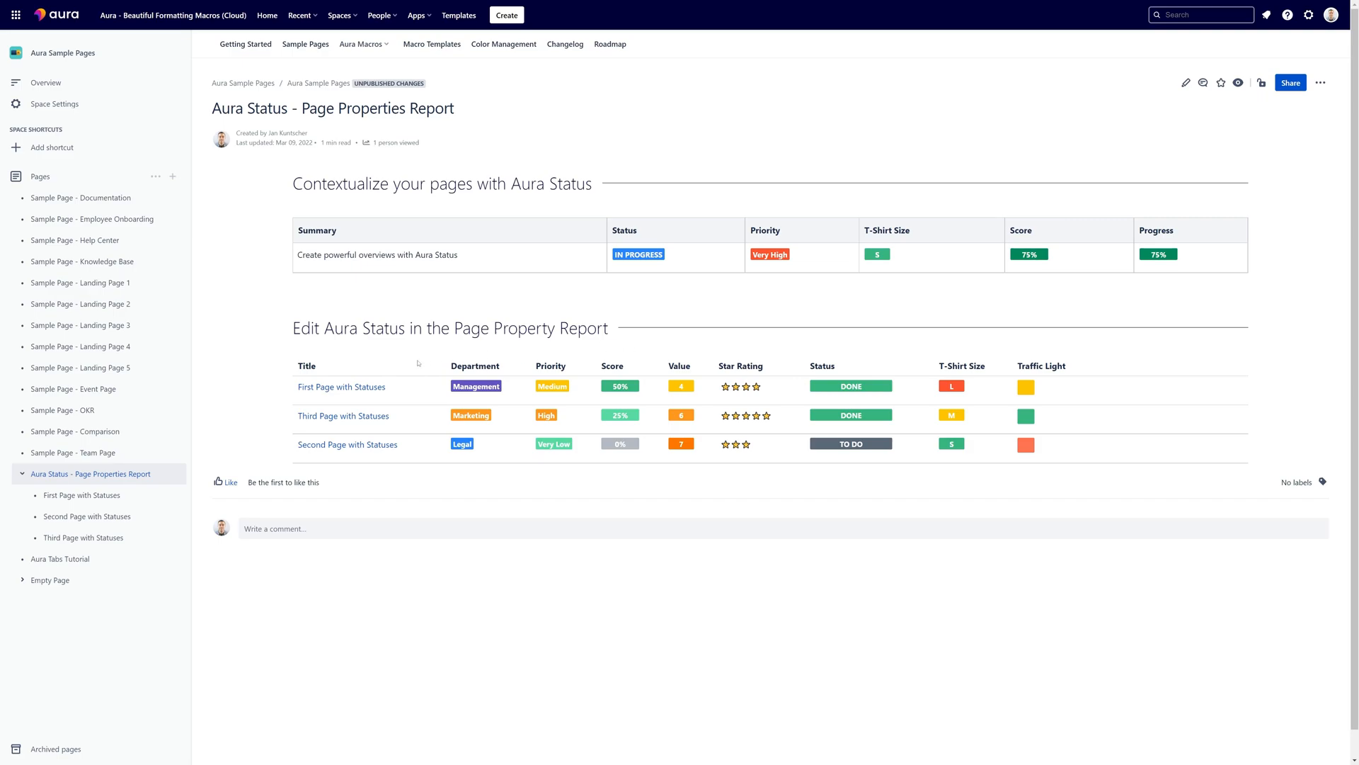
mouse_move(353, 400)
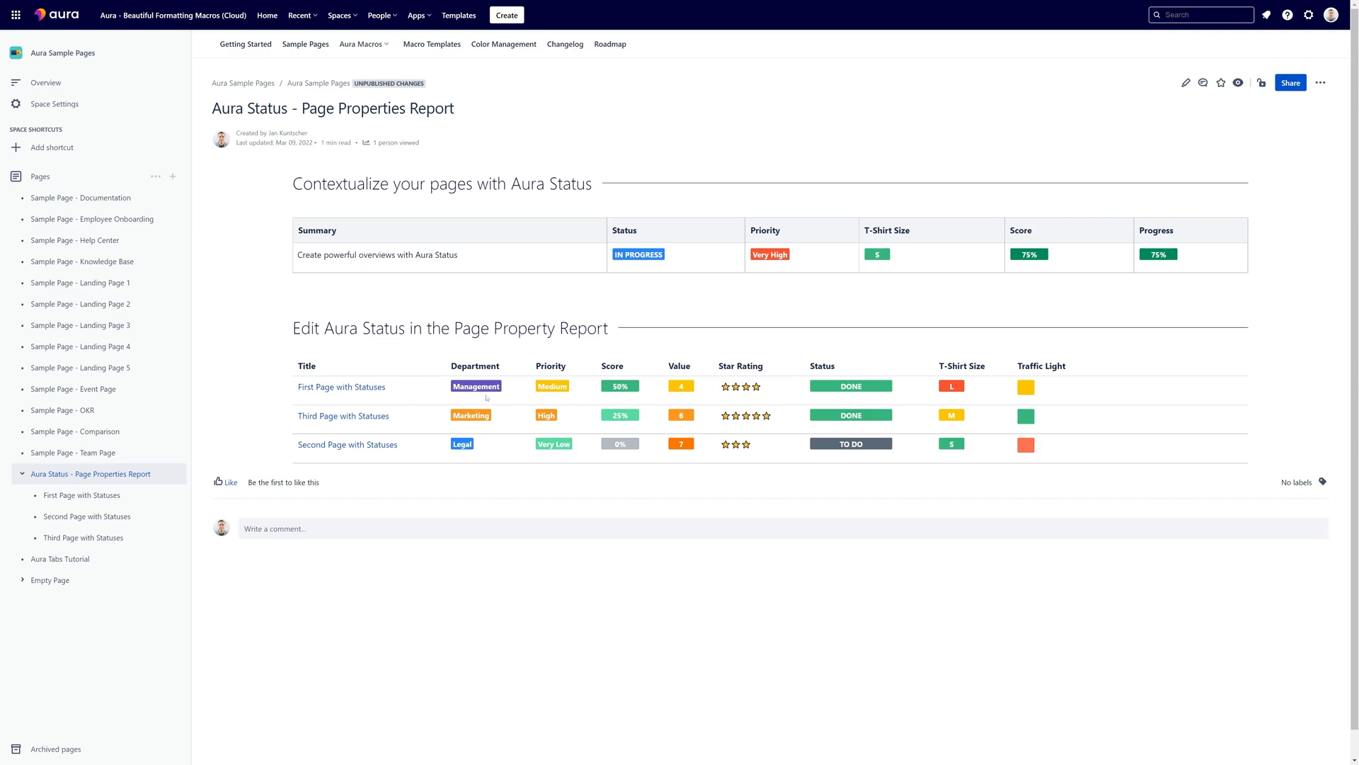
mouse_move(689, 406)
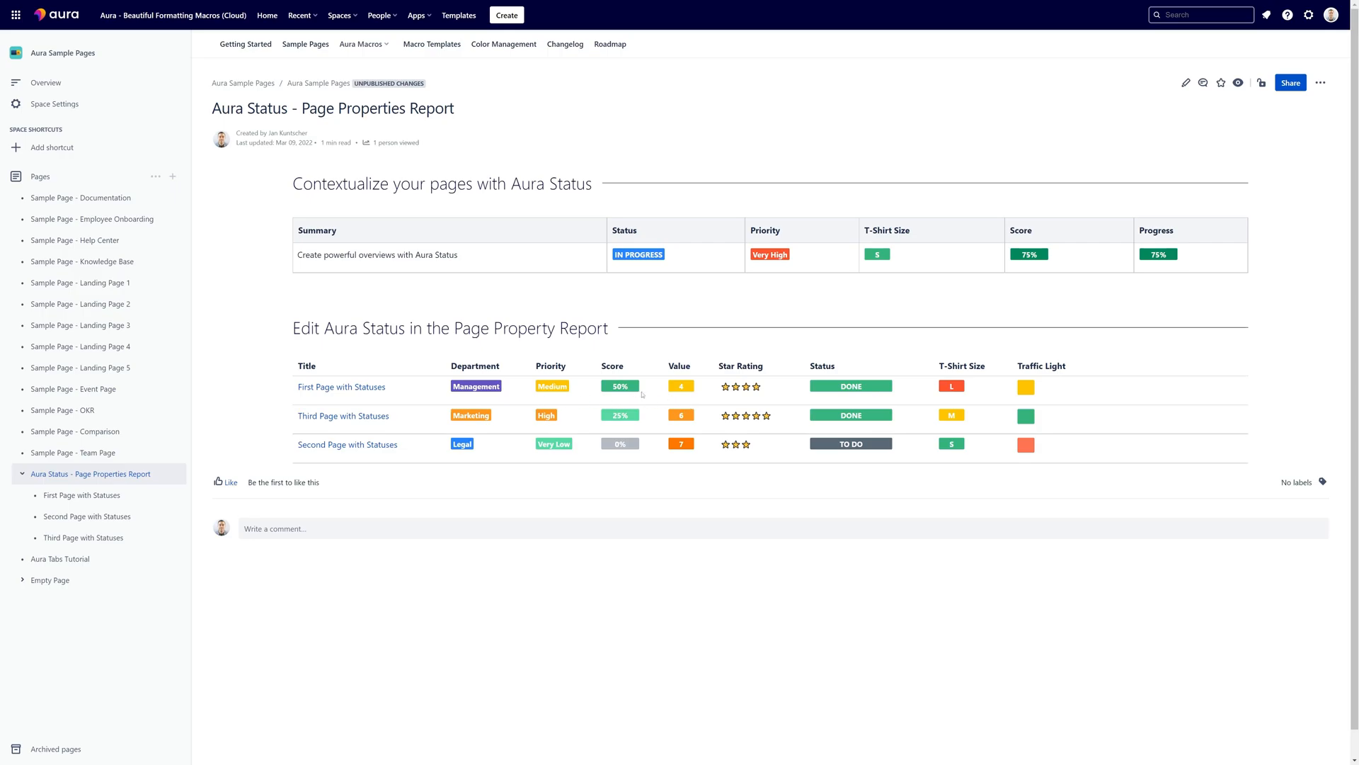
mouse_move(787, 403)
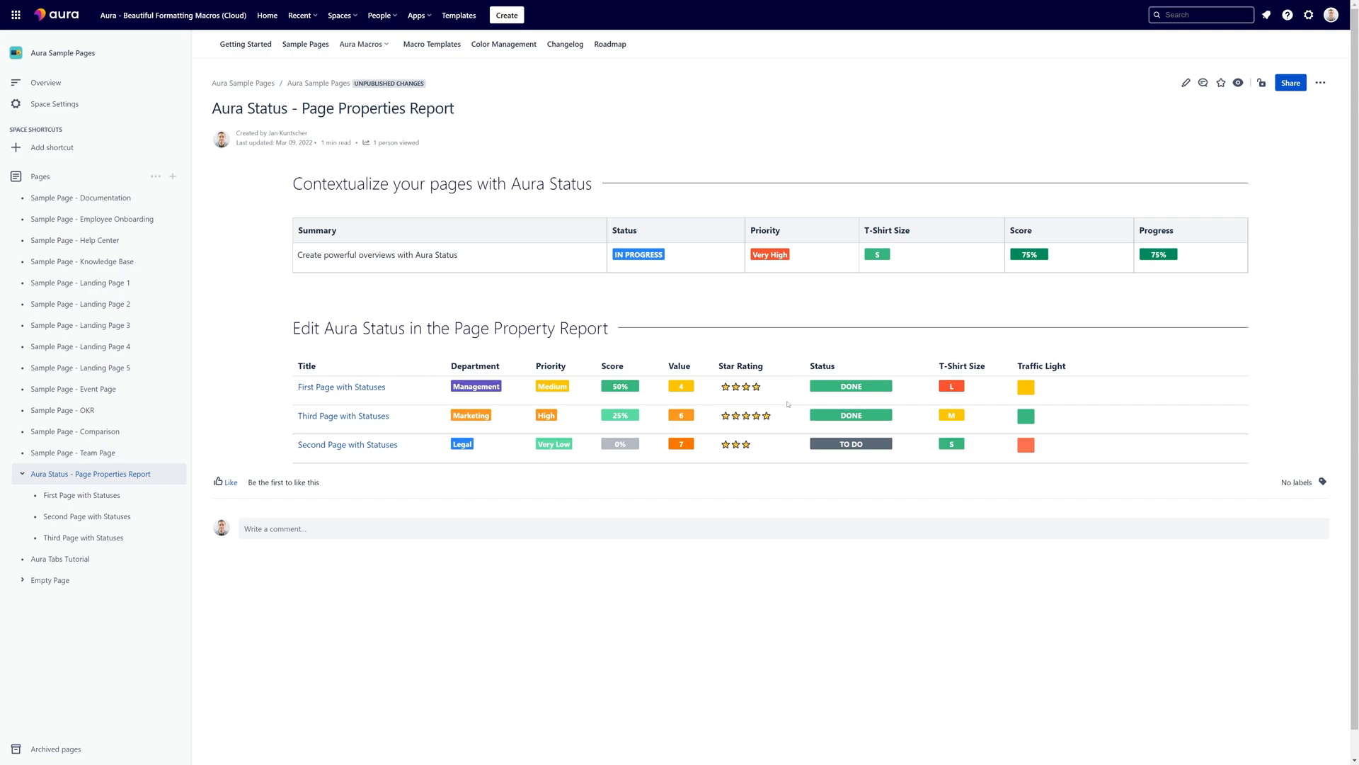
mouse_move(562, 394)
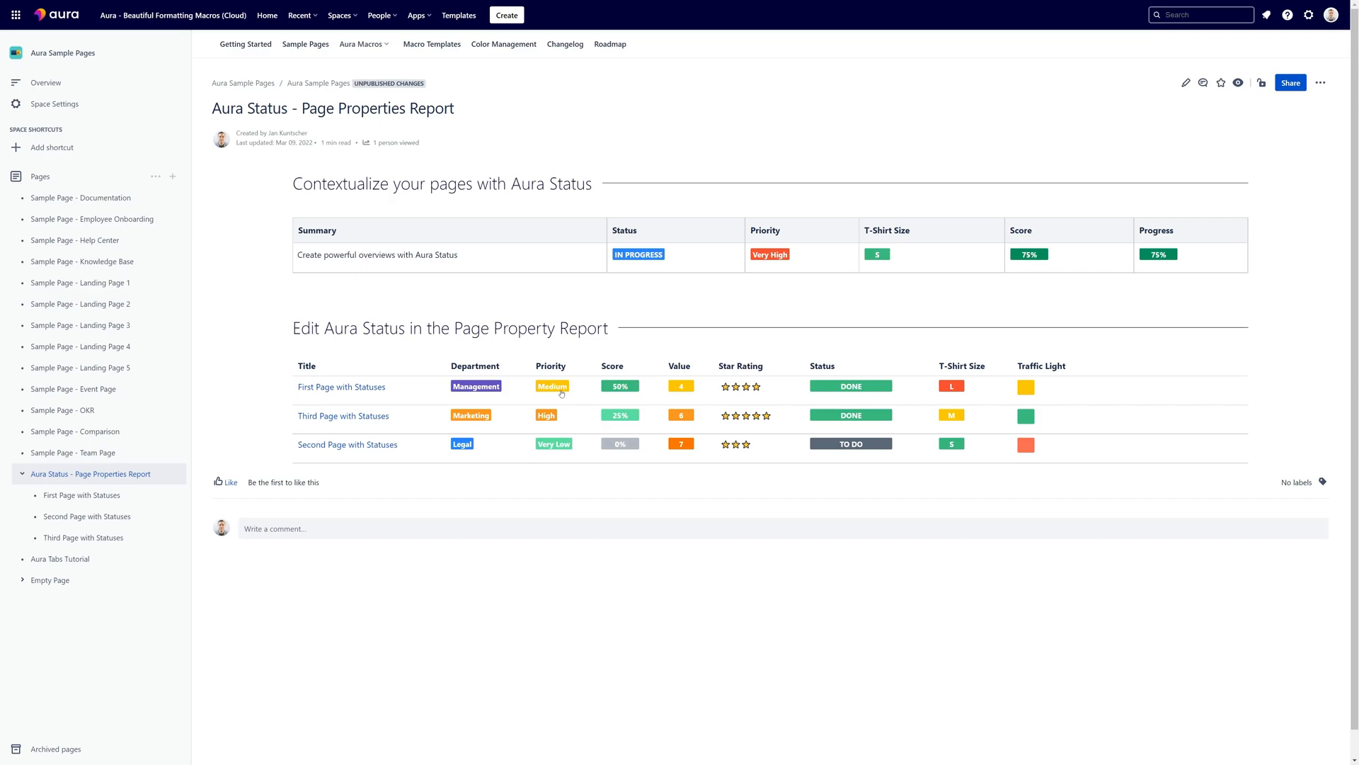
Set the first page's row inline to High priority, score 75% and value 7
click(552, 385)
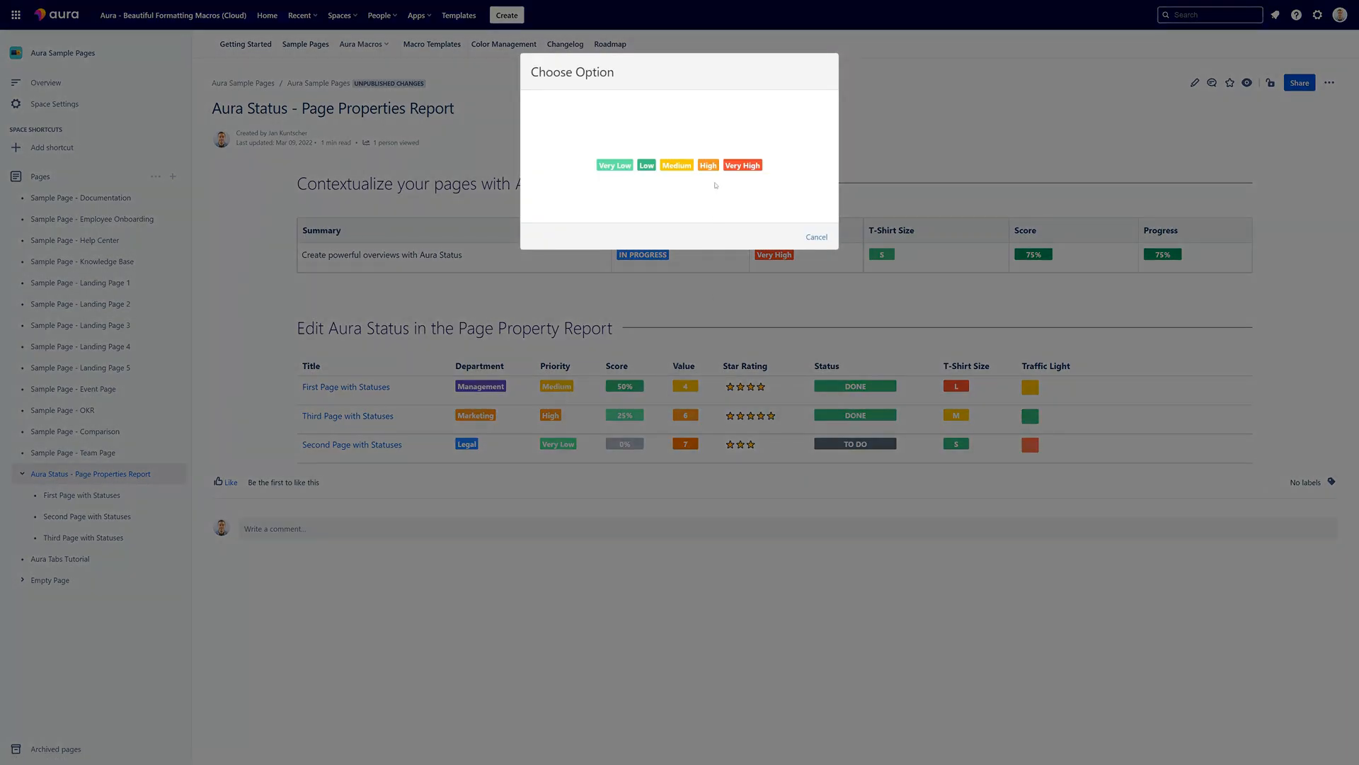
mouse_move(1096, 436)
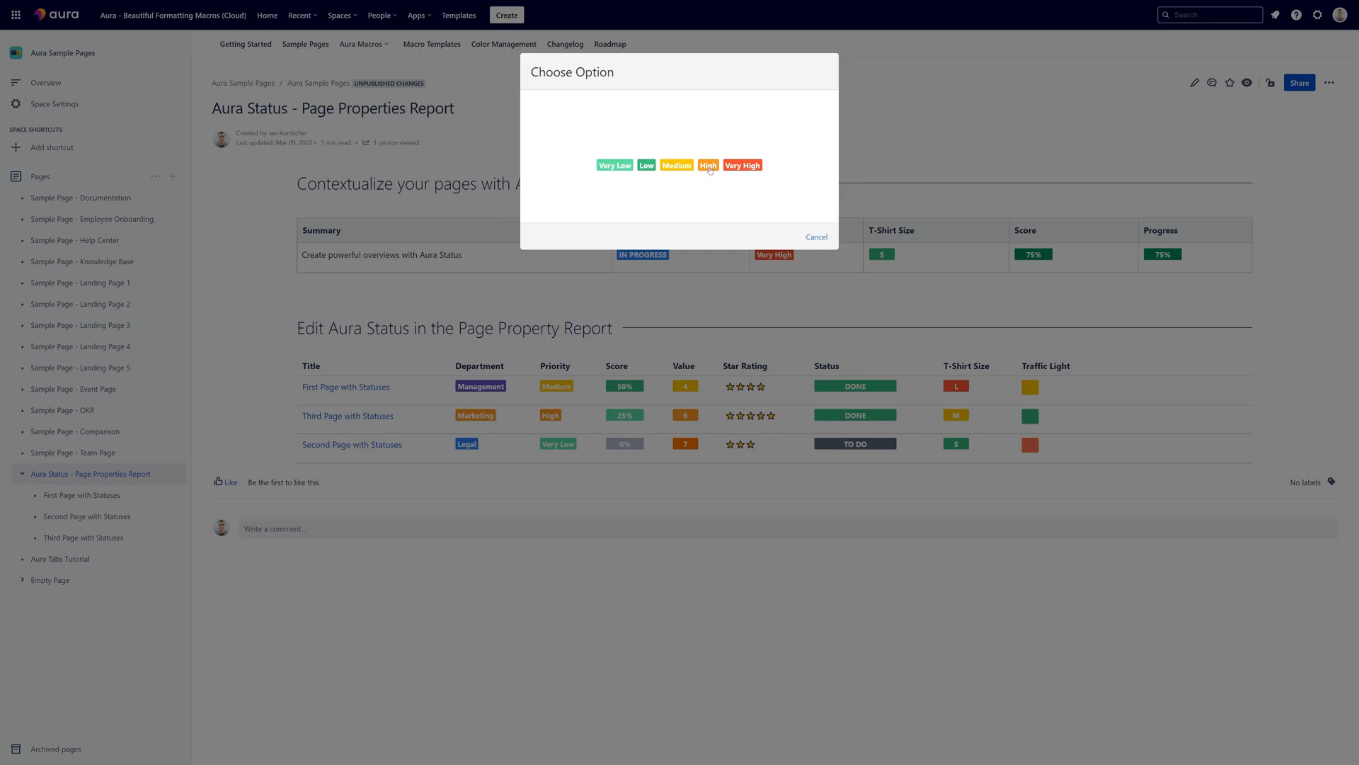
click(708, 165)
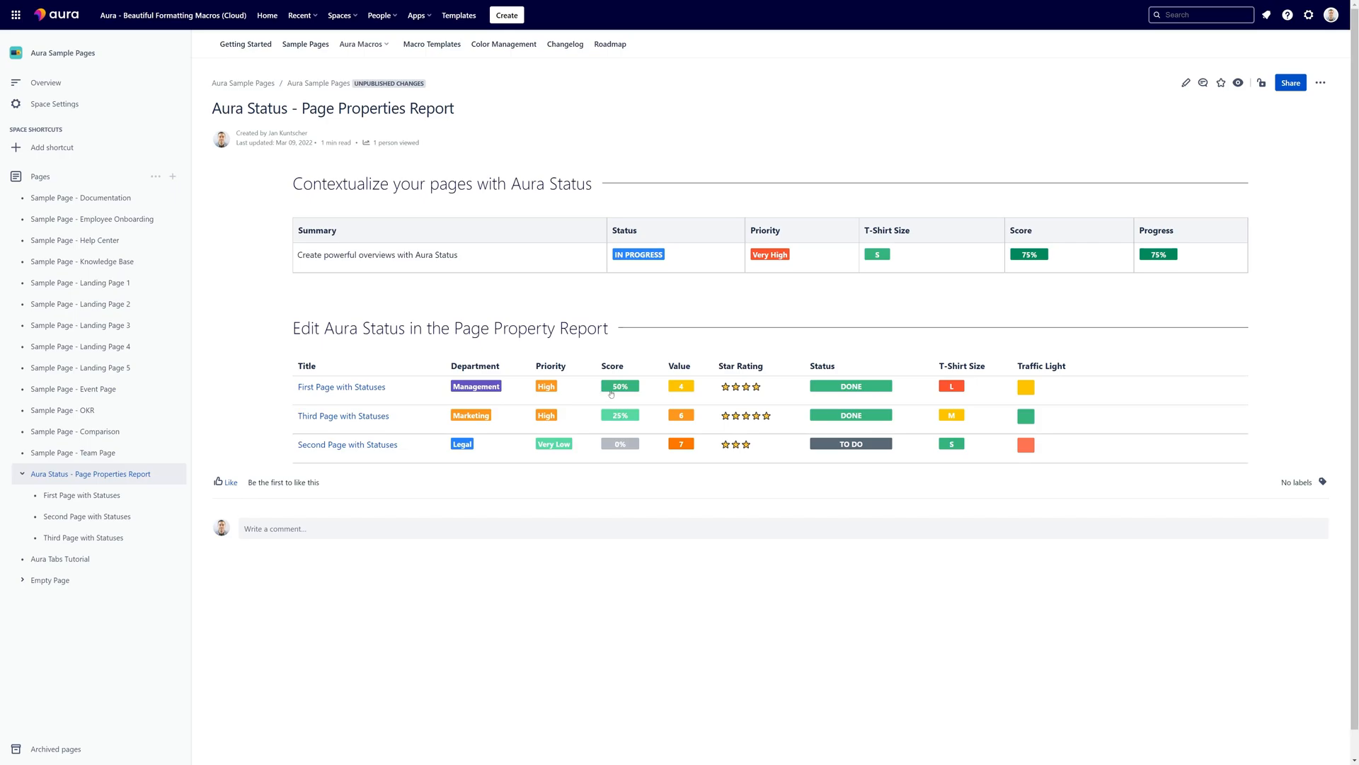
drag(612, 385, 620, 385)
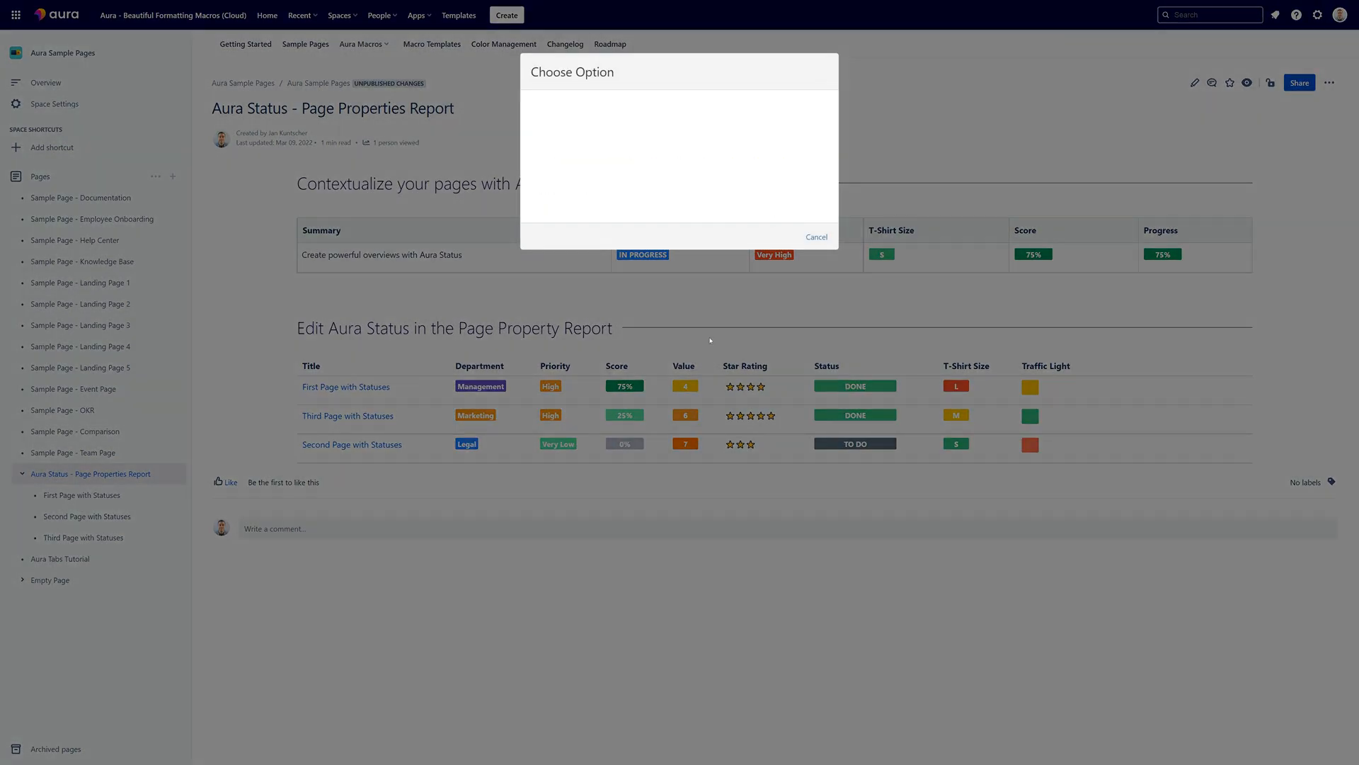
click(816, 237)
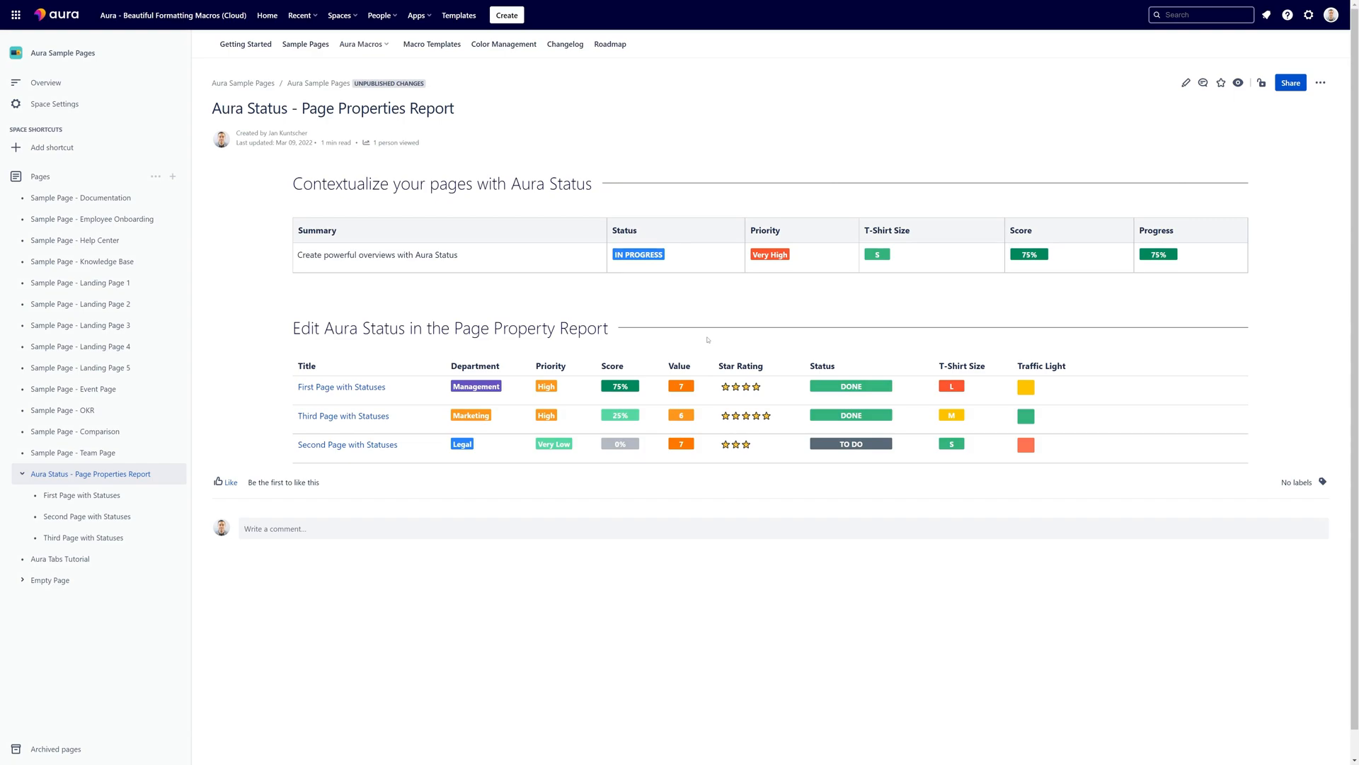
mouse_move(950, 431)
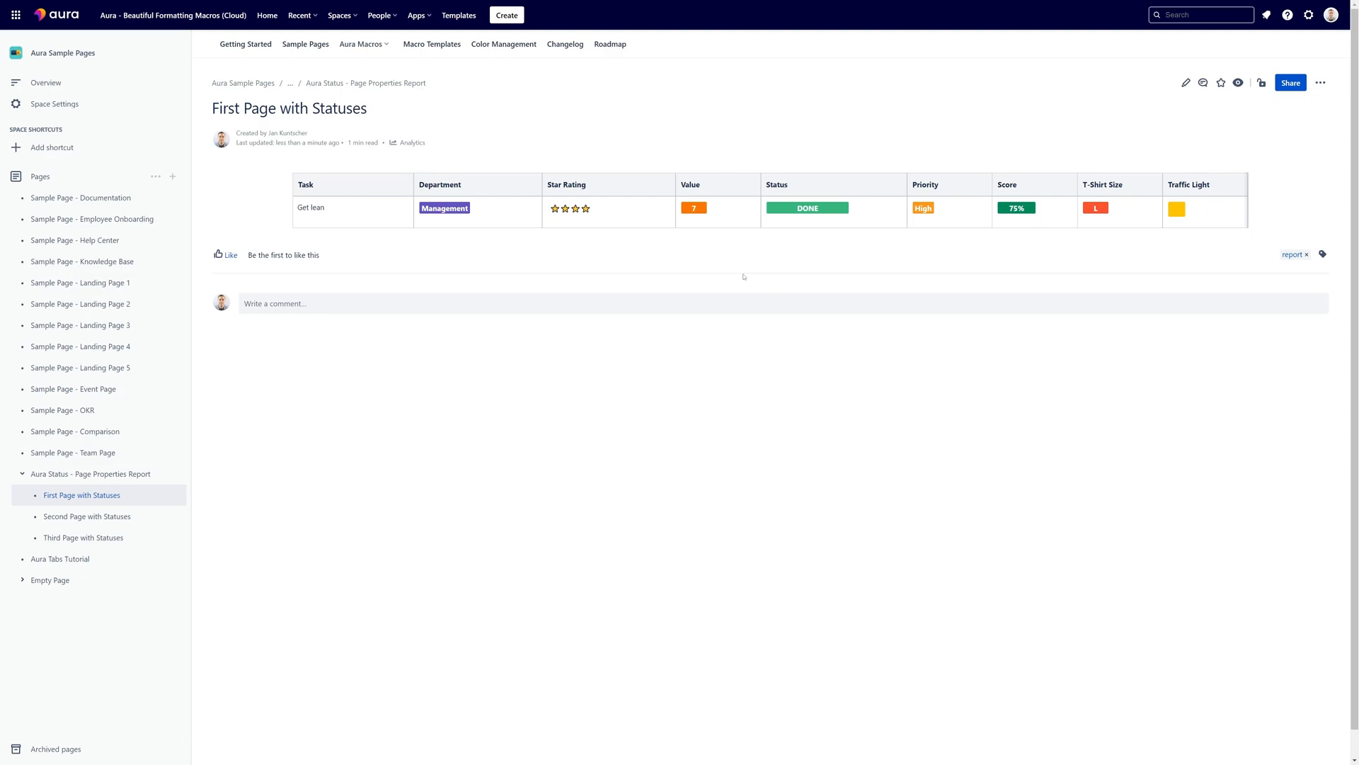
mouse_move(515, 288)
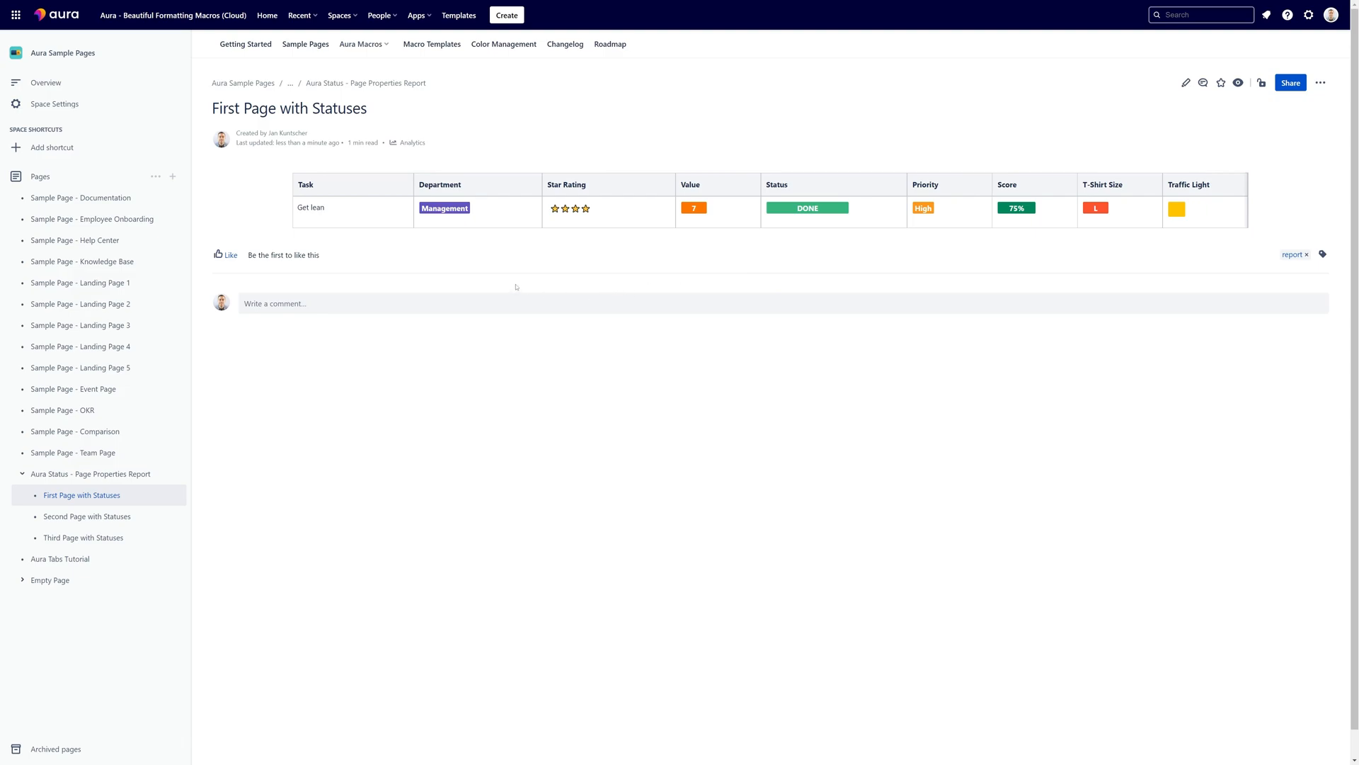
mouse_move(486, 222)
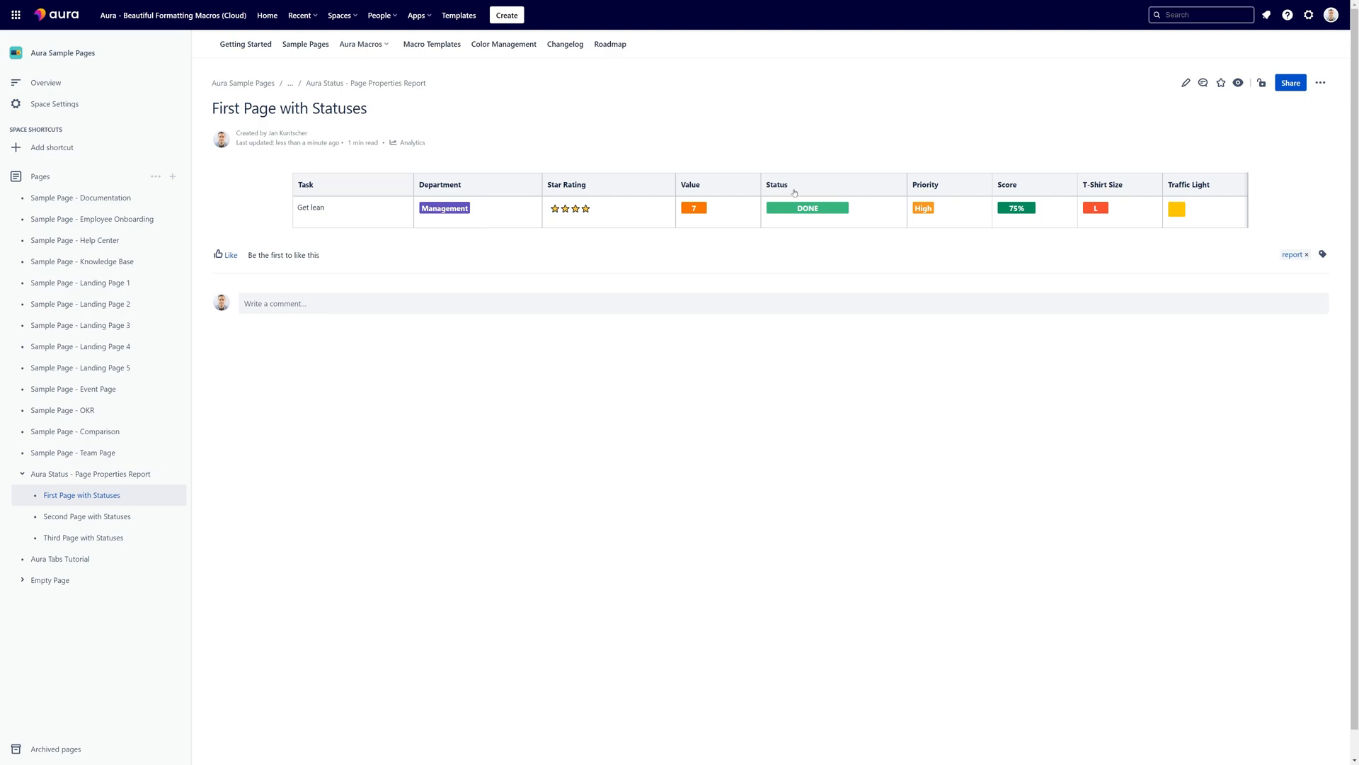
Start editing First Page with Statuses, whose table shows High, 75% and 7
click(1186, 82)
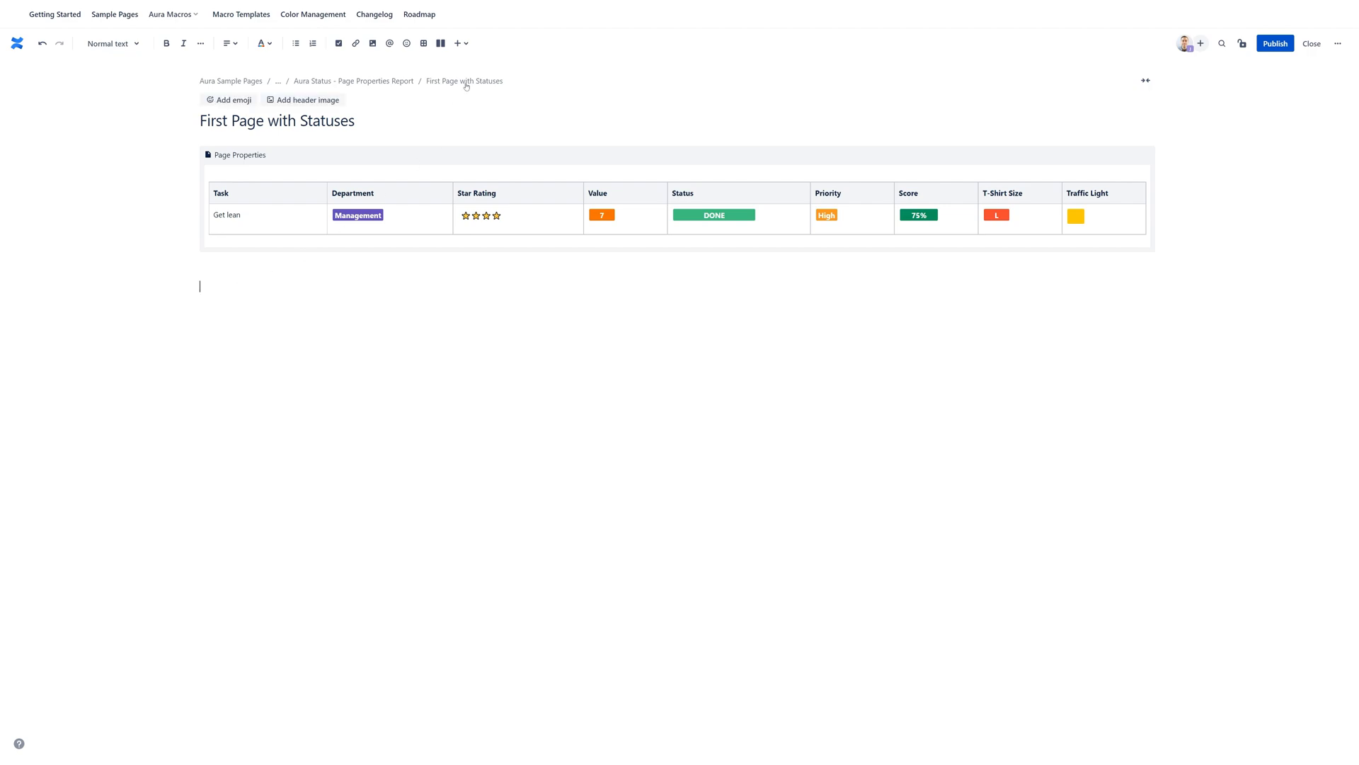
Insert a Page Properties macro via the macro browser, leaving its properties ID empty
click(459, 44)
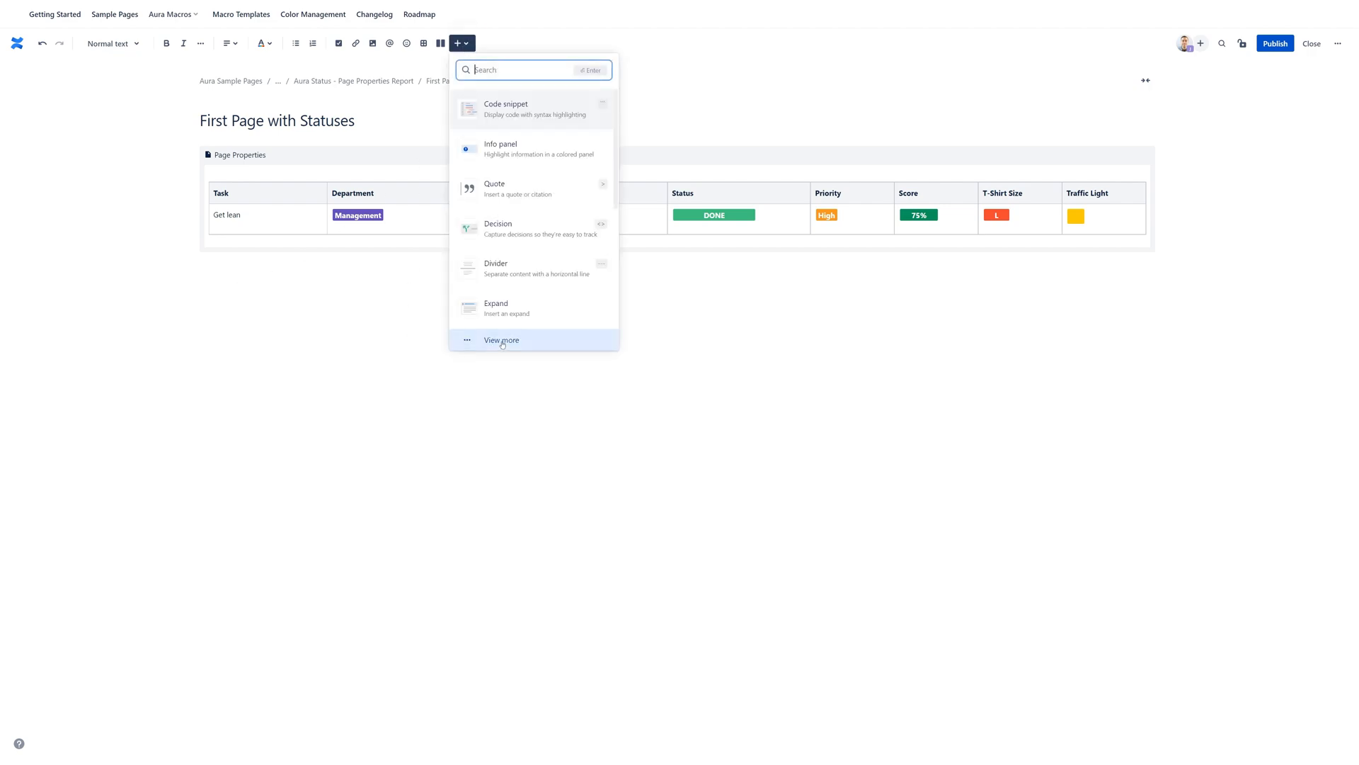
click(501, 340)
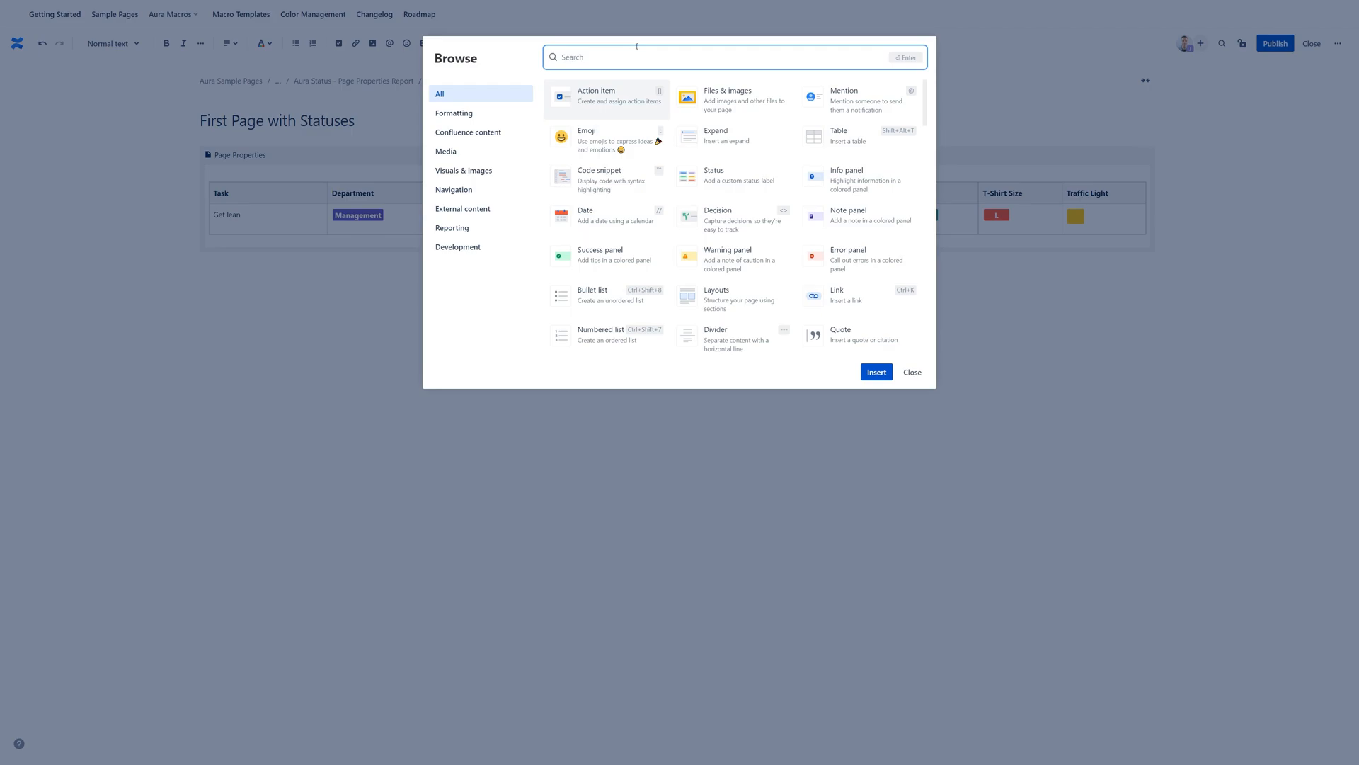
text(page pro)
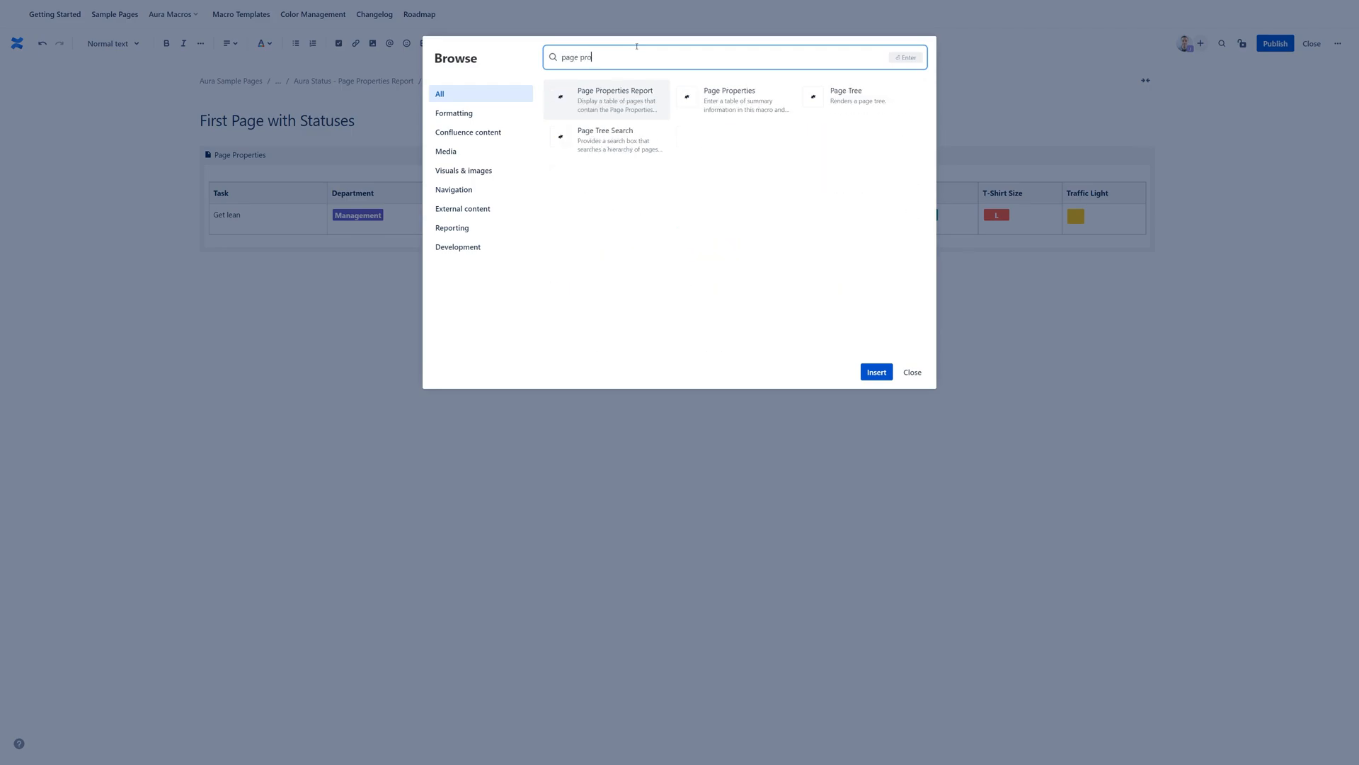
mouse_move(732, 98)
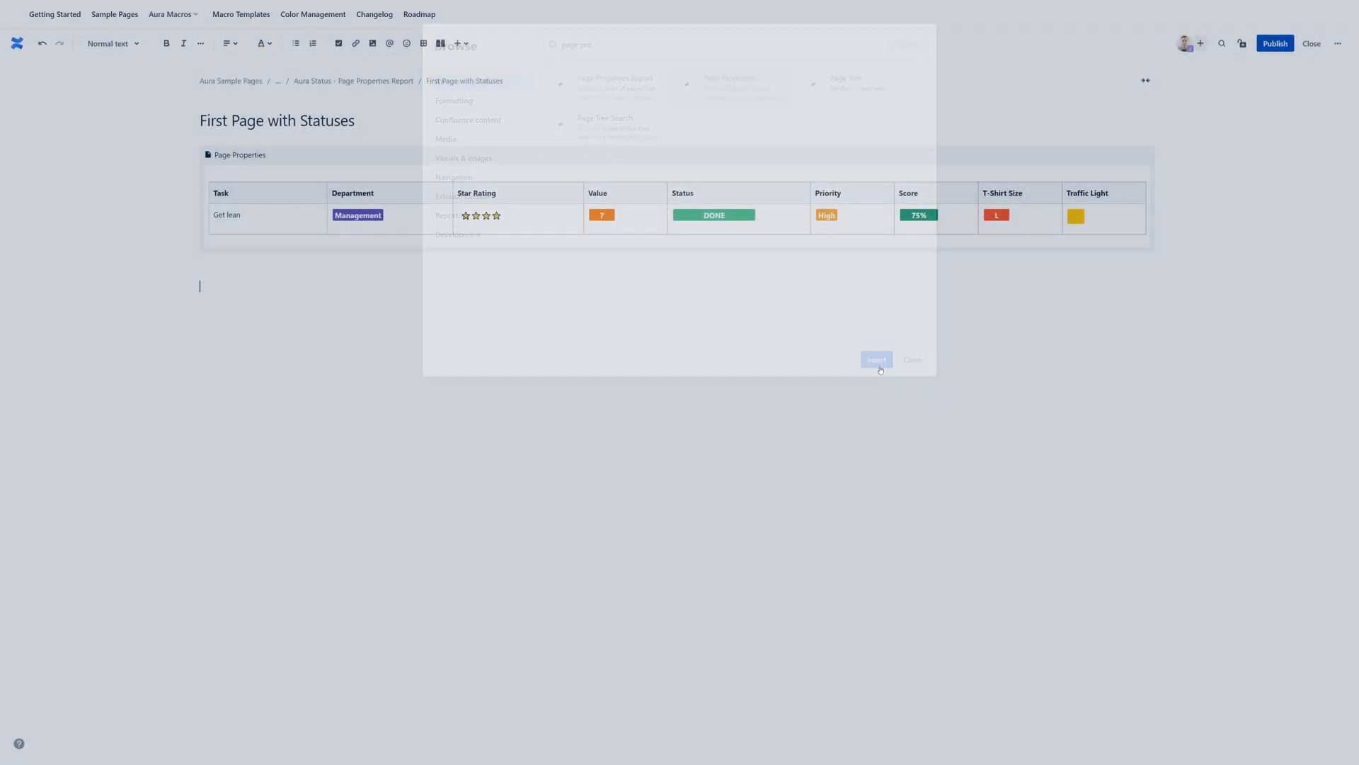
click(875, 358)
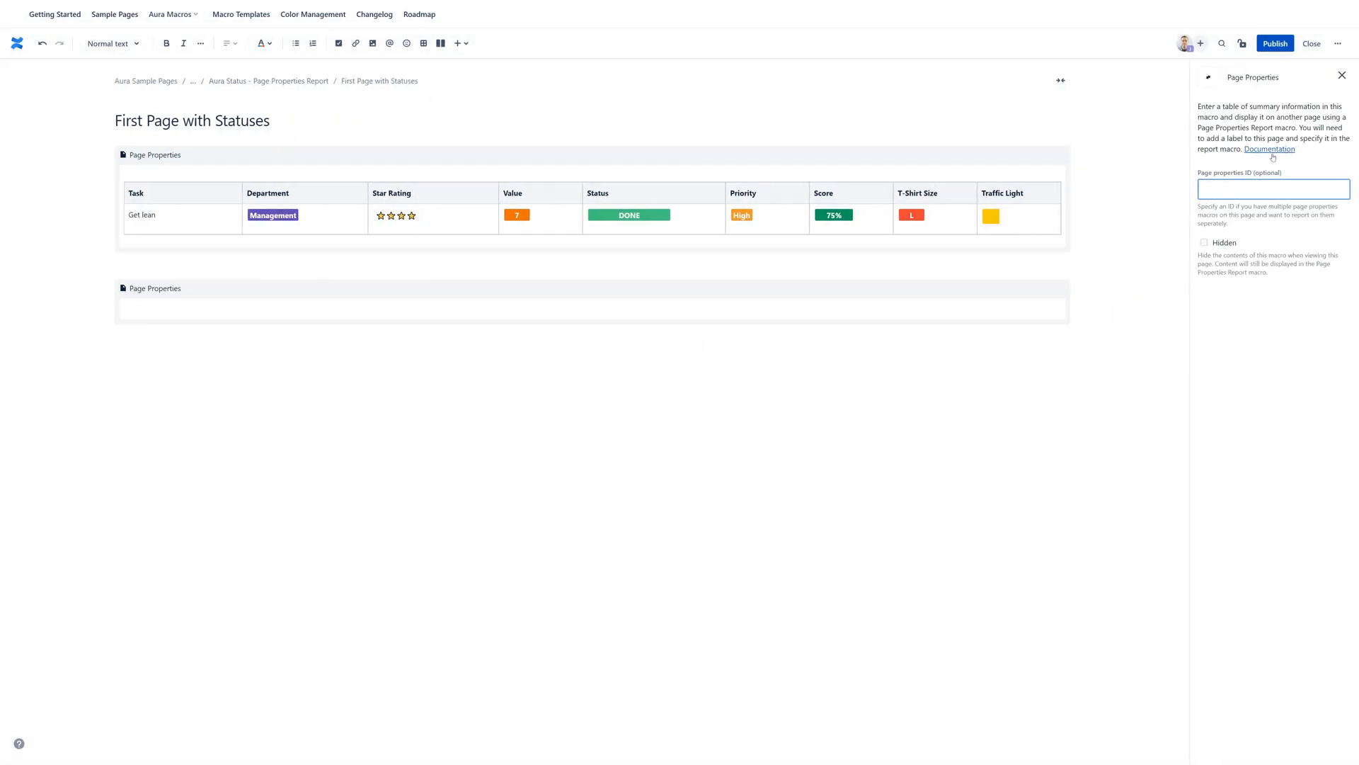
click(1273, 189)
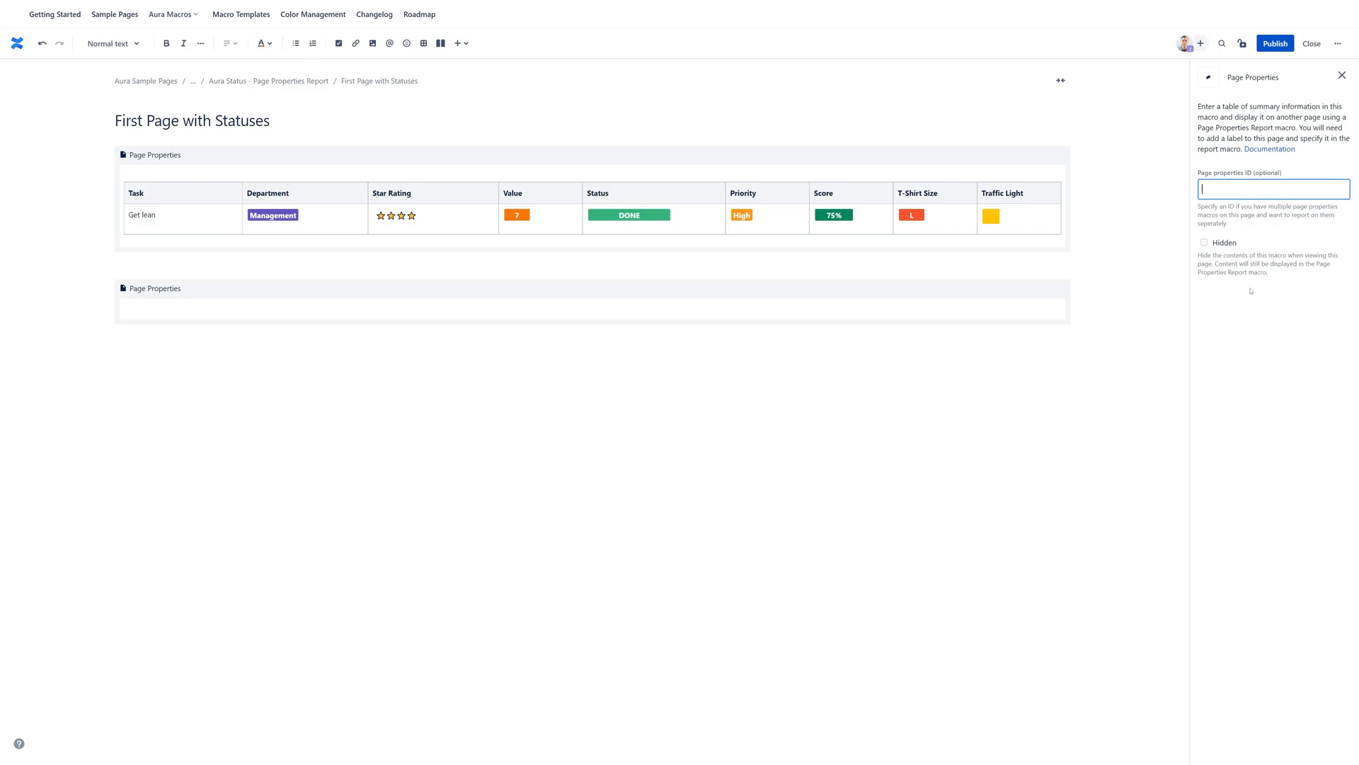
click(1342, 75)
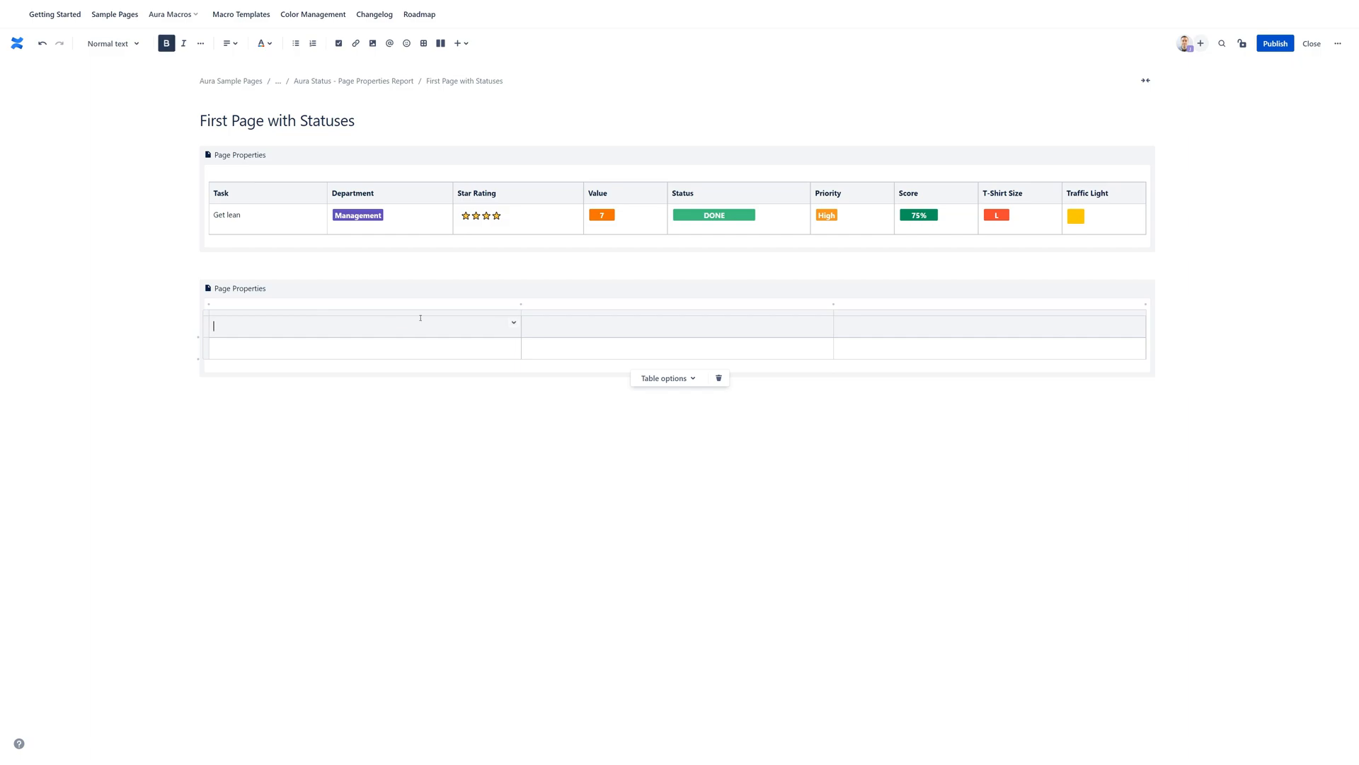
Give the new table a Status header with an Aura TO DO status beneath it
text(Status)
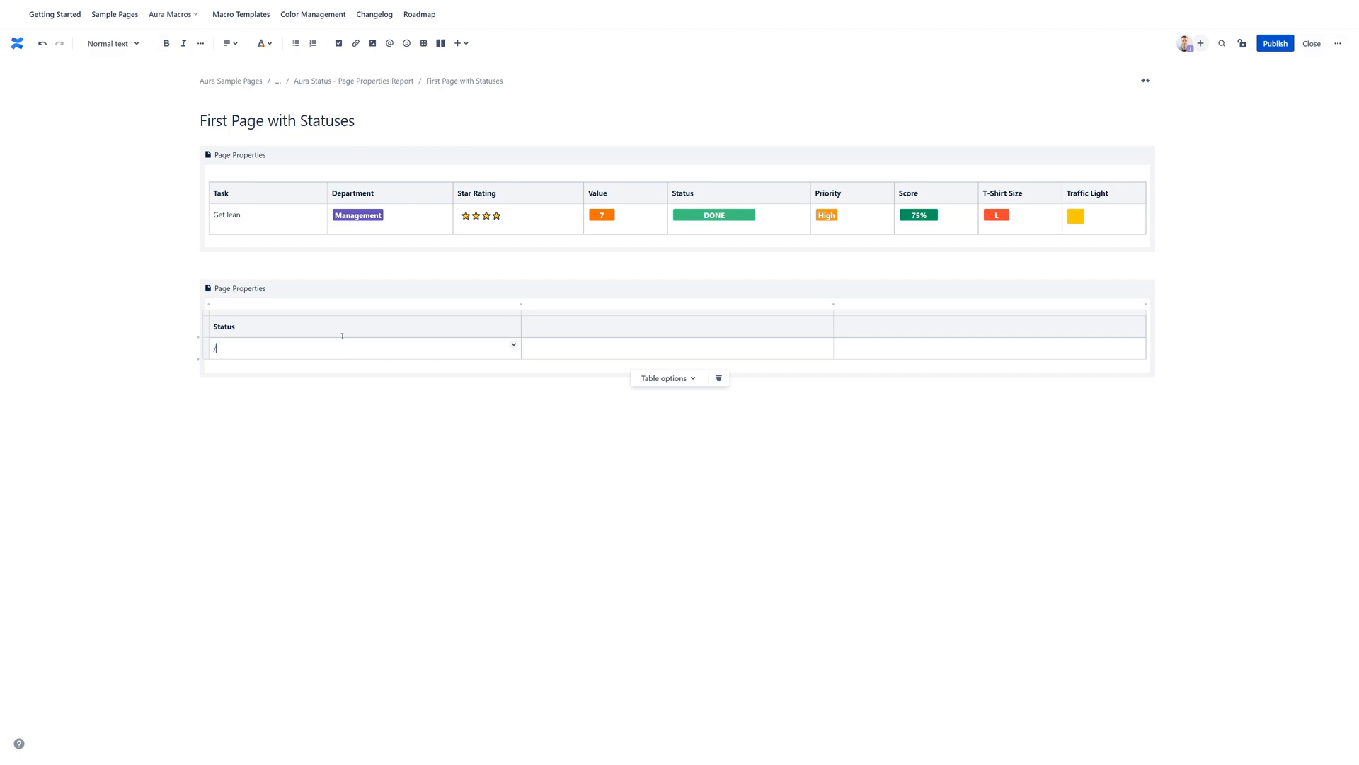
text(aura)
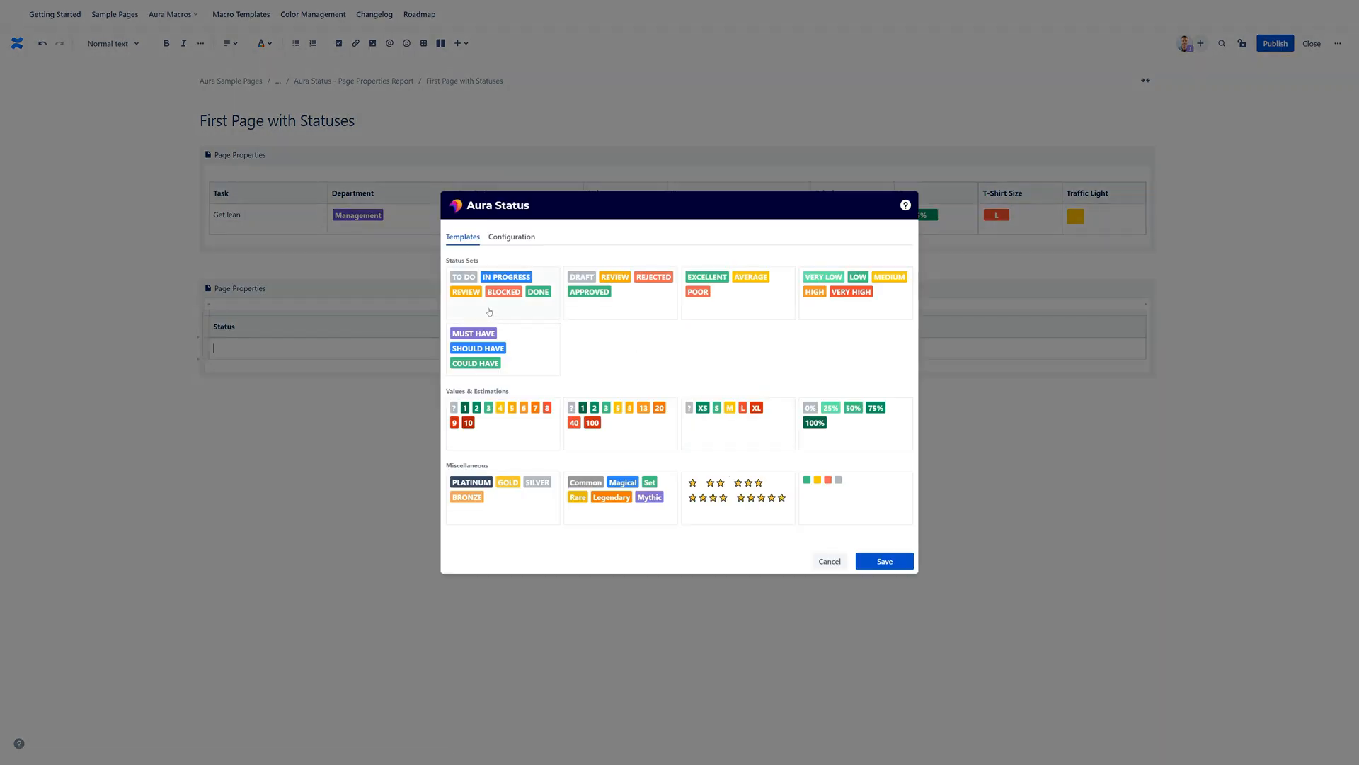
click(511, 236)
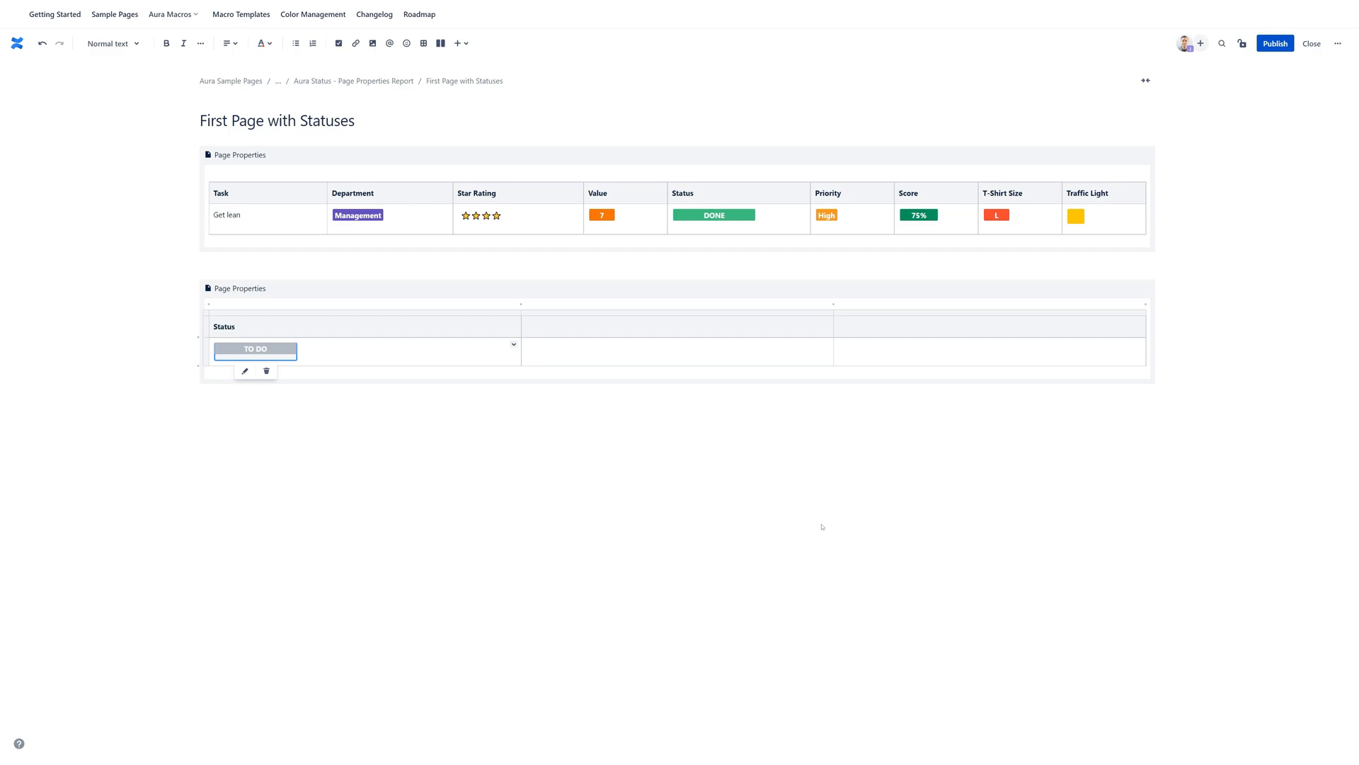
mouse_move(1341, 68)
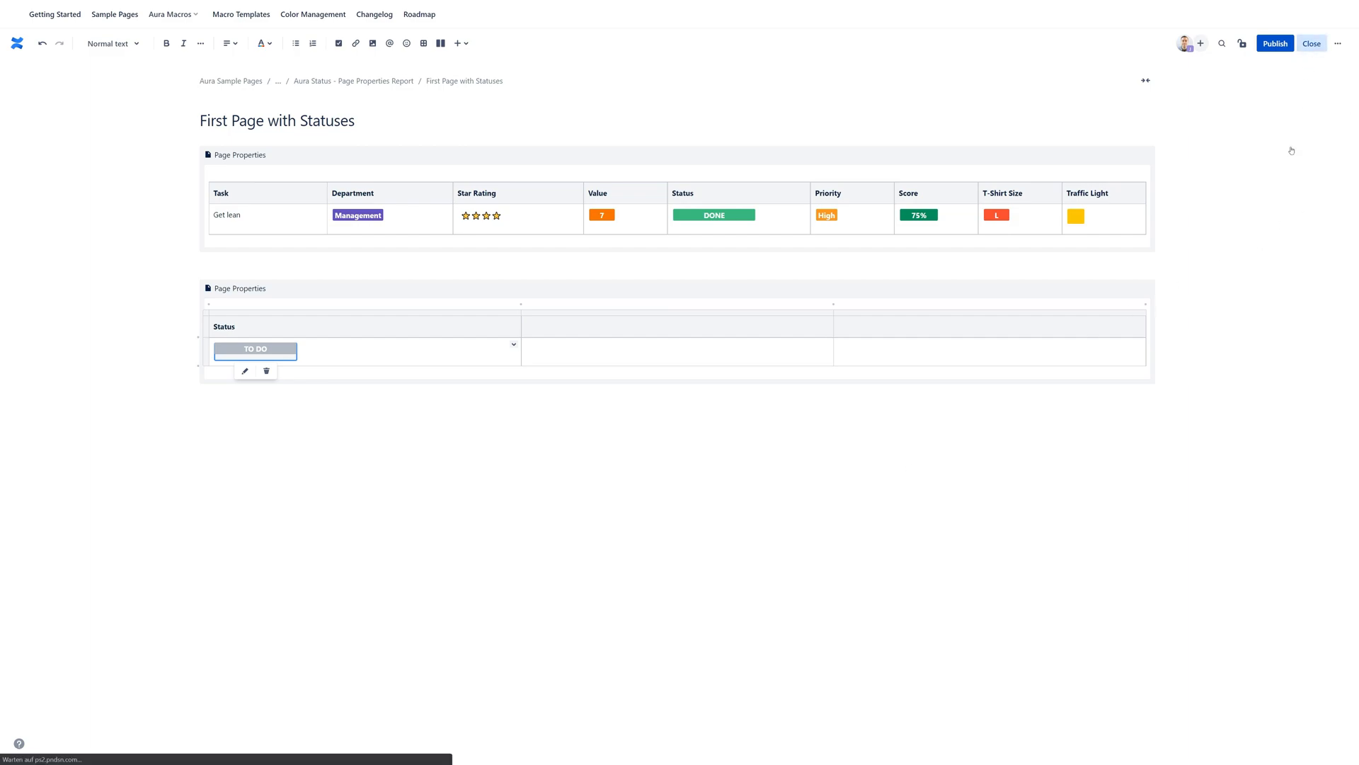
Close the subpage editor and start editing the Aura Status master report page
click(1311, 43)
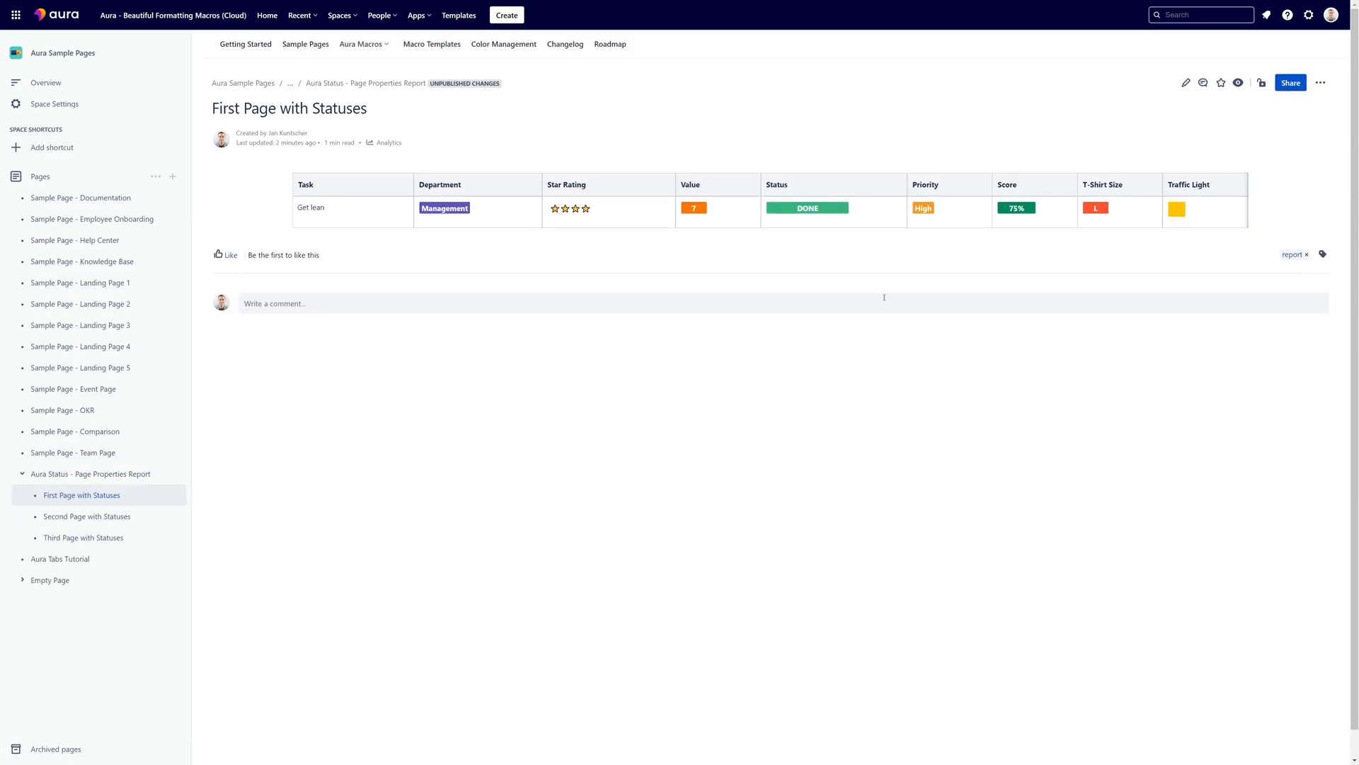
mouse_move(84, 473)
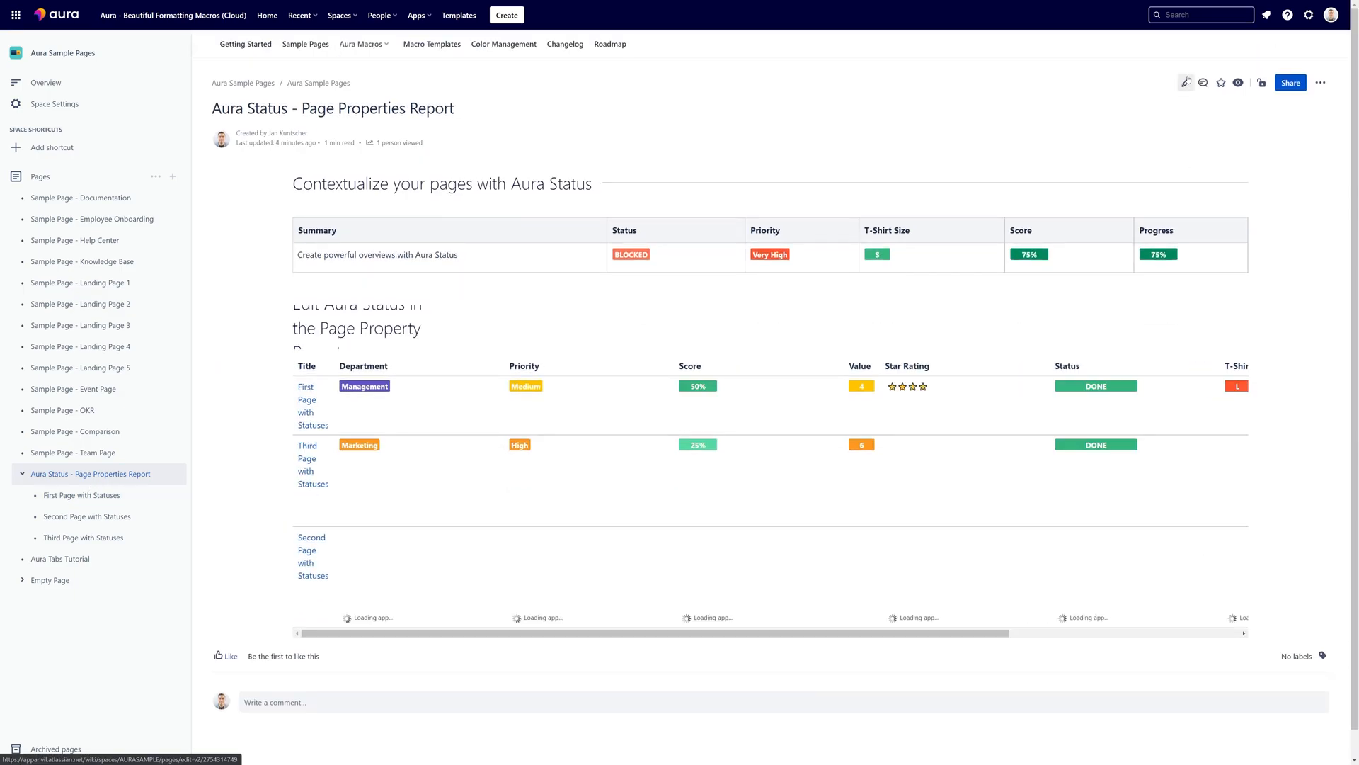
click(1186, 82)
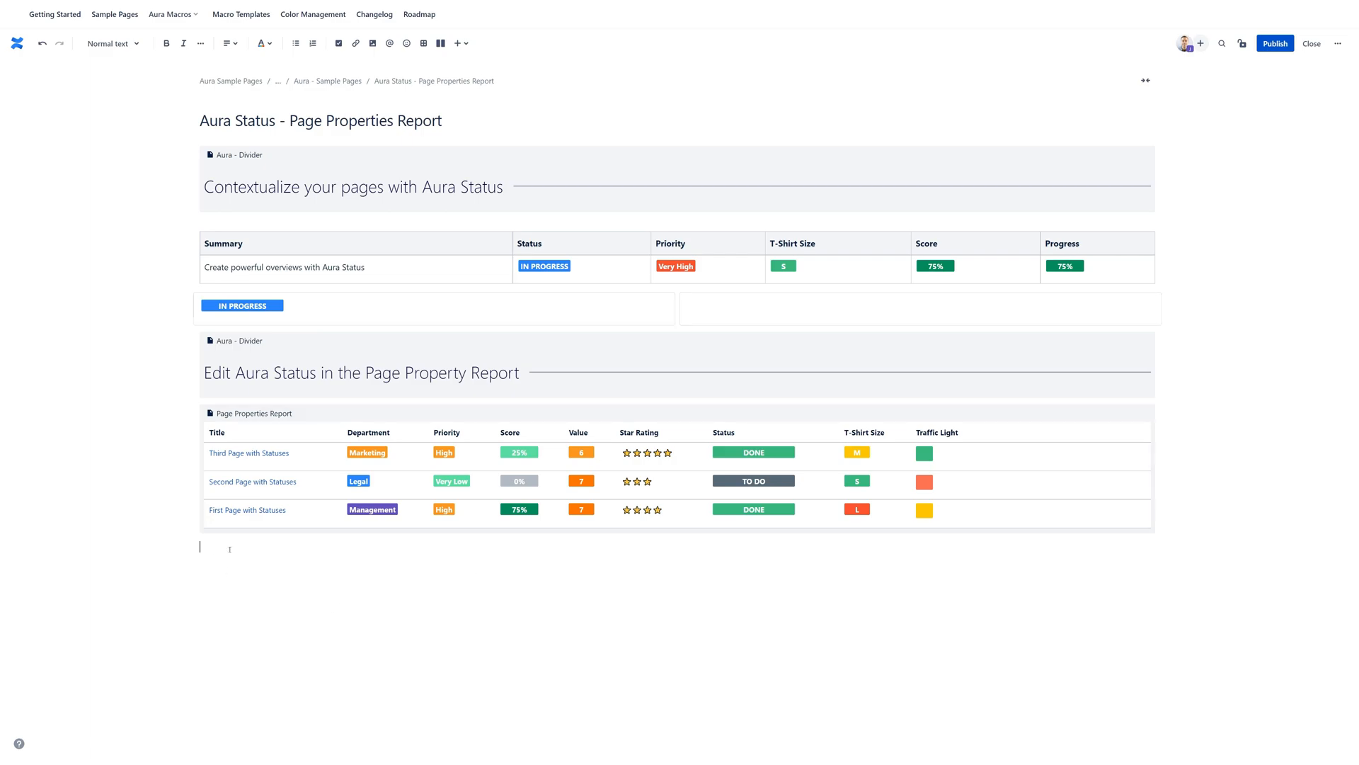
mouse_move(252, 598)
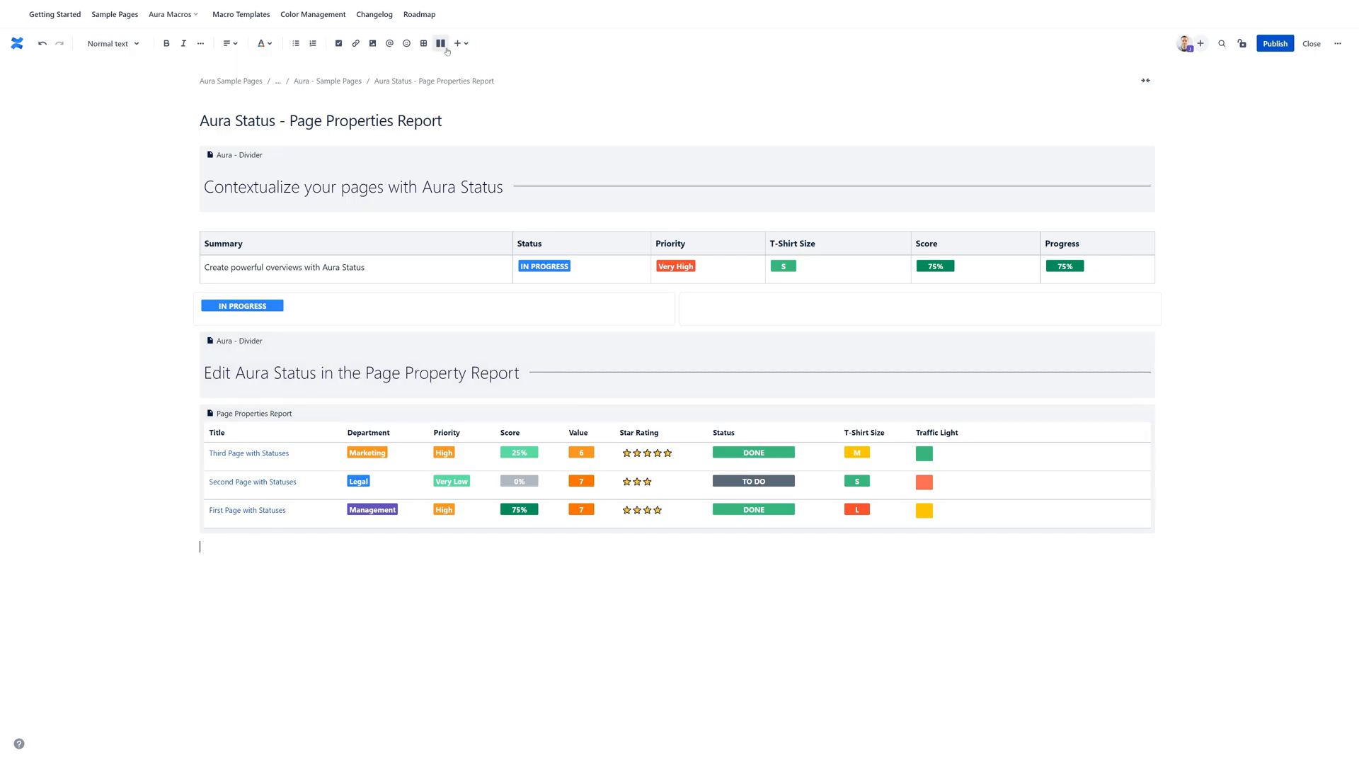
Insert a second Page Properties Report macro listing the three subpages
click(458, 44)
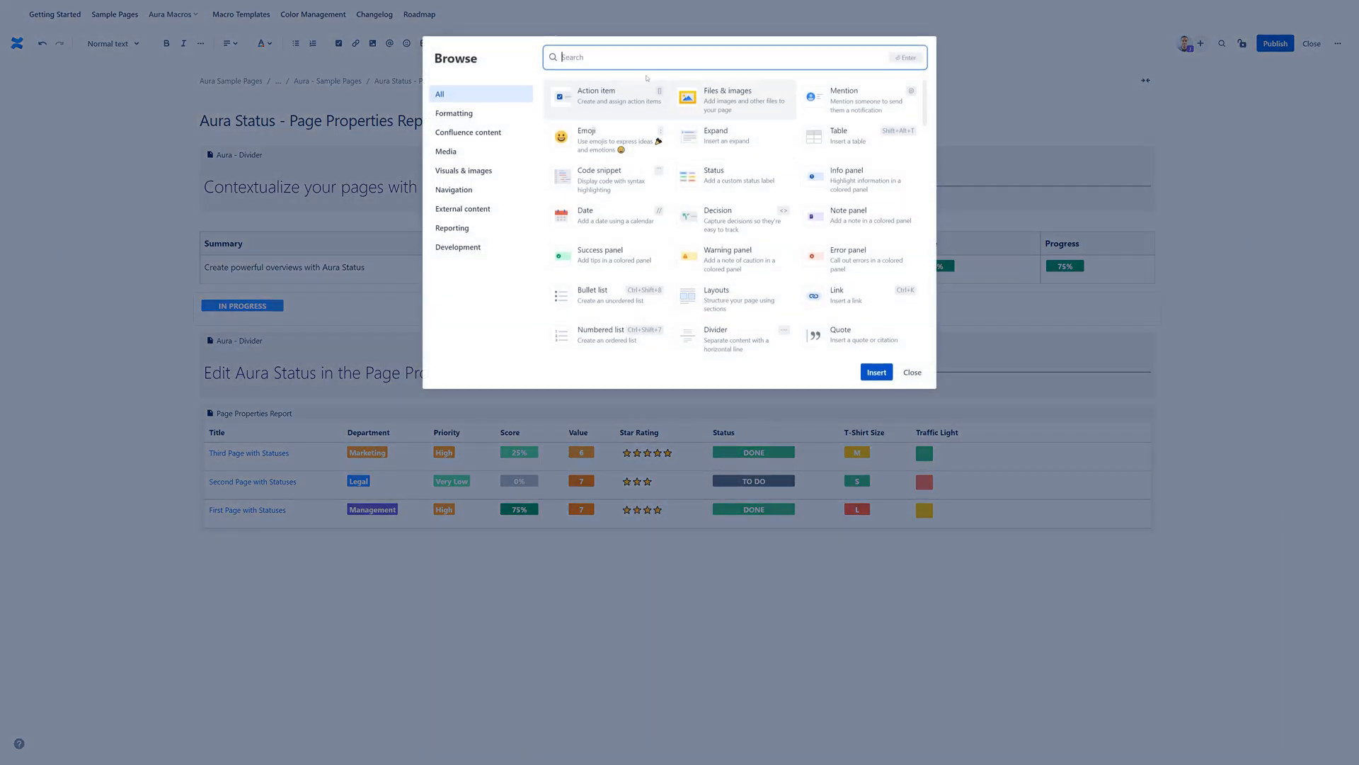
text(page pro)
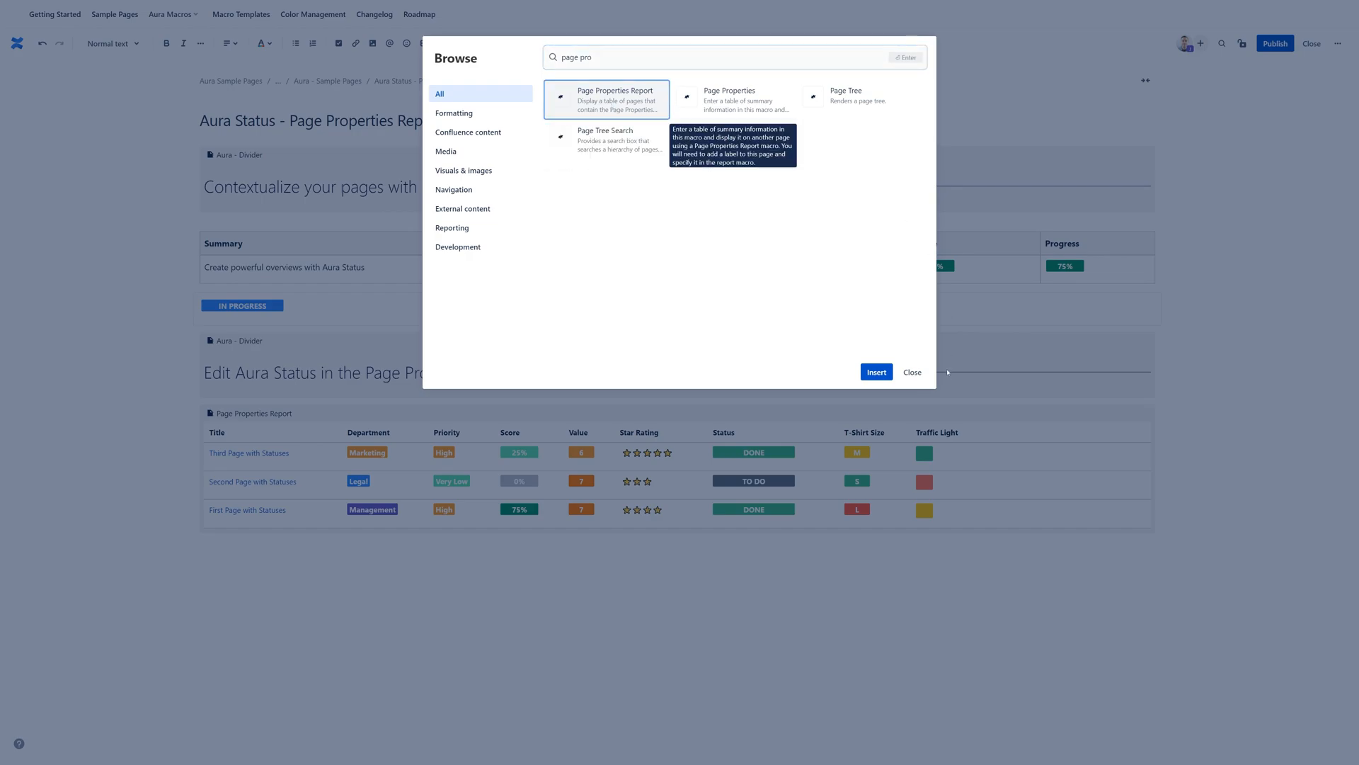
click(875, 373)
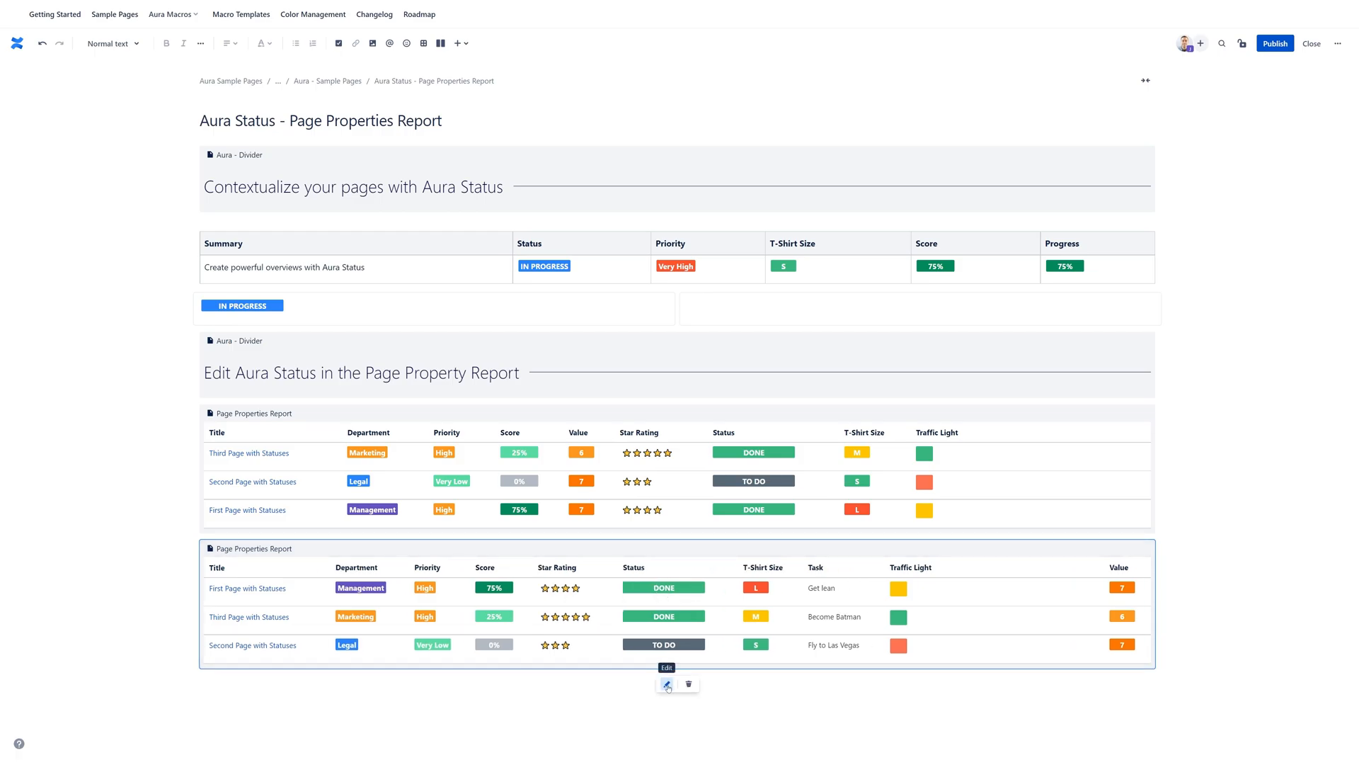
Bring up the Edit 'Page Properties Report' Macro dialog to review Label and Space(s)
click(667, 684)
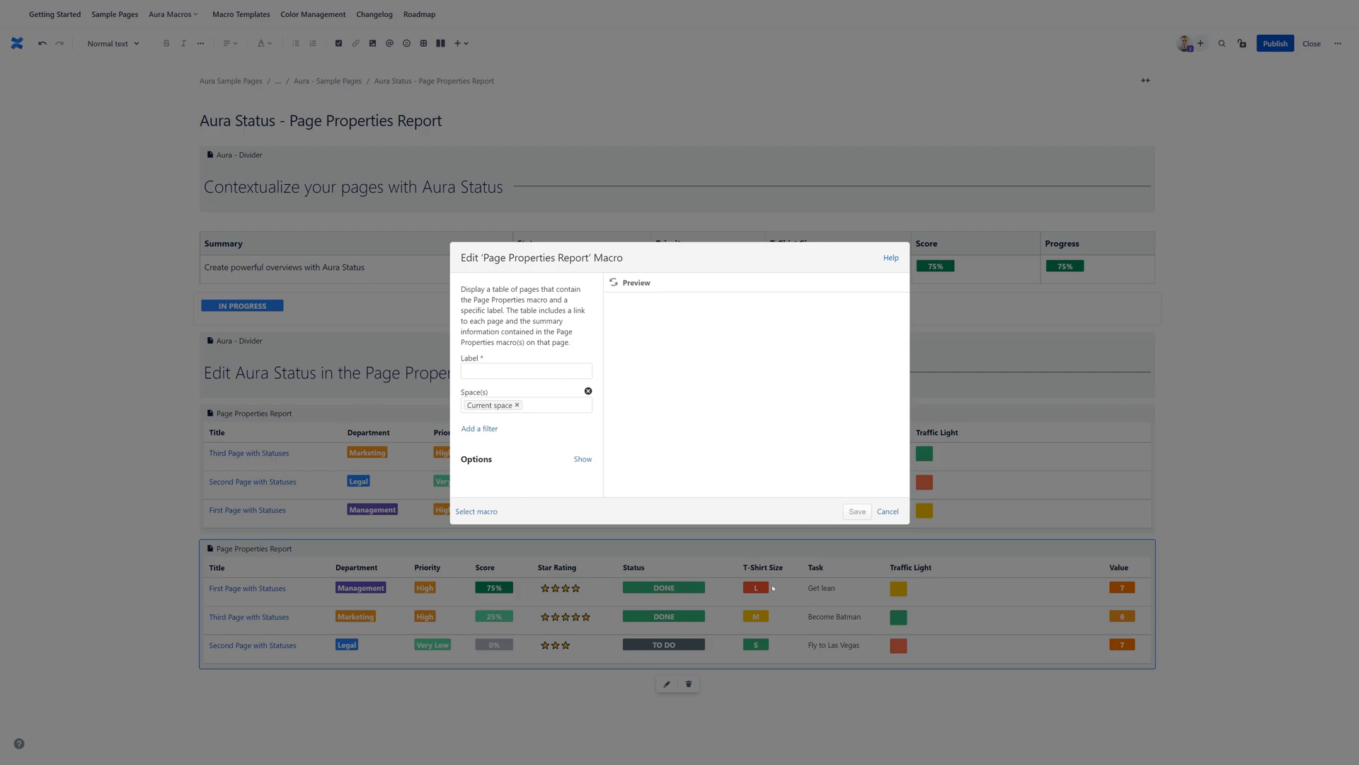
mouse_move(1004, 567)
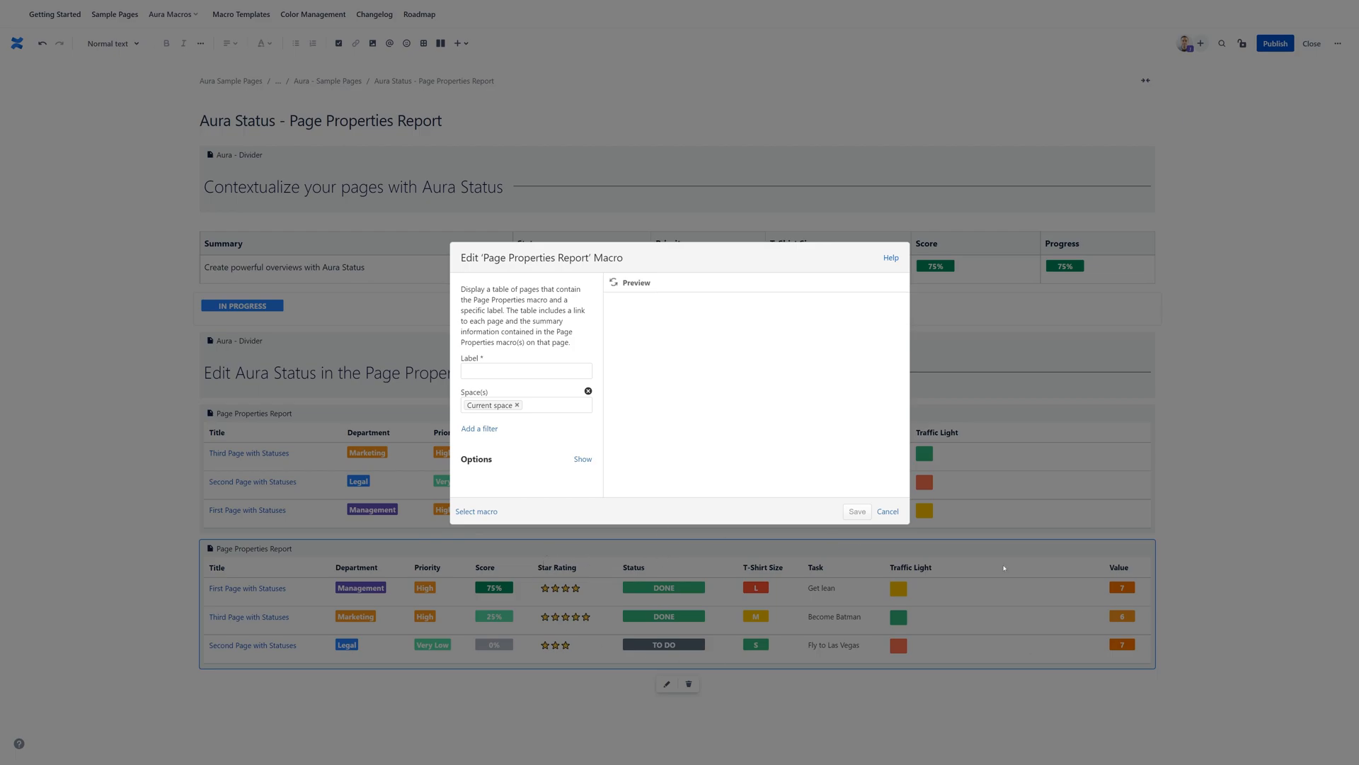
mouse_move(739, 477)
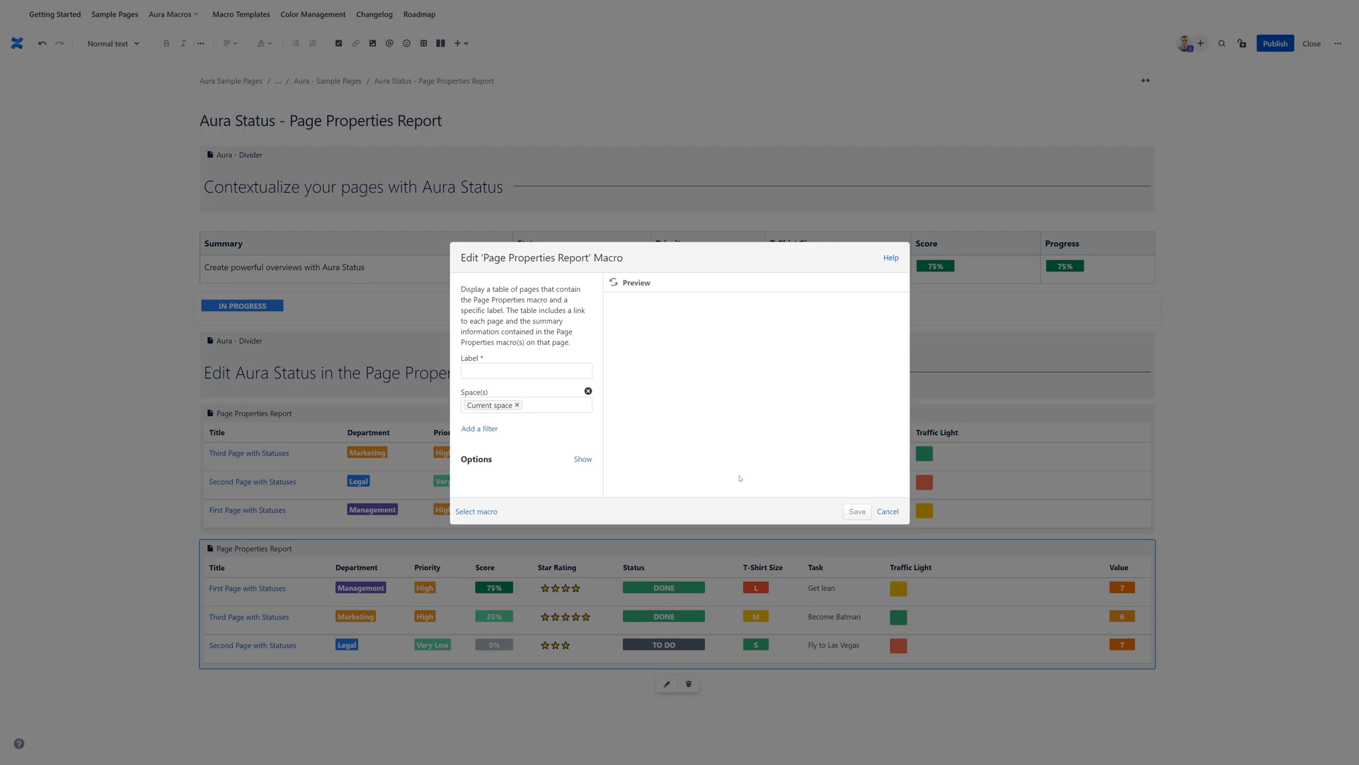
mouse_move(612, 416)
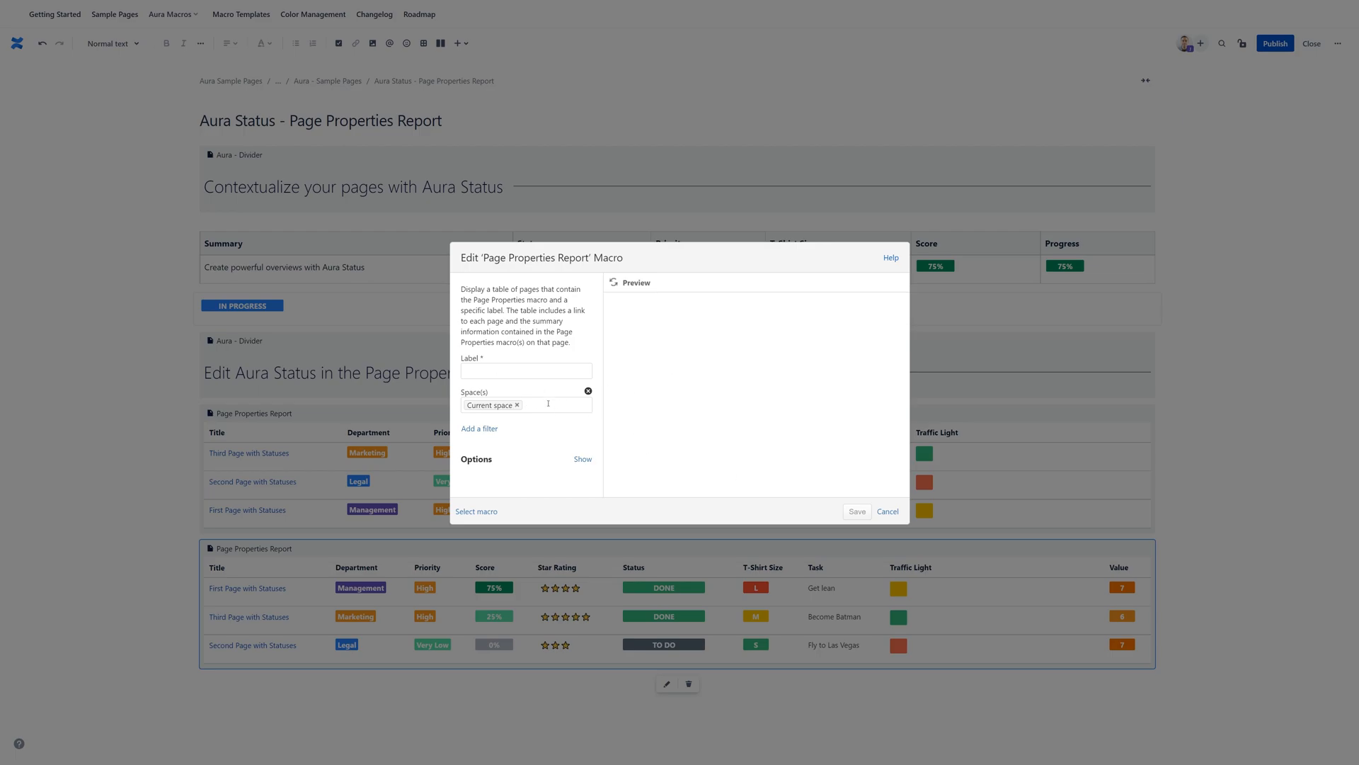
mouse_move(576, 418)
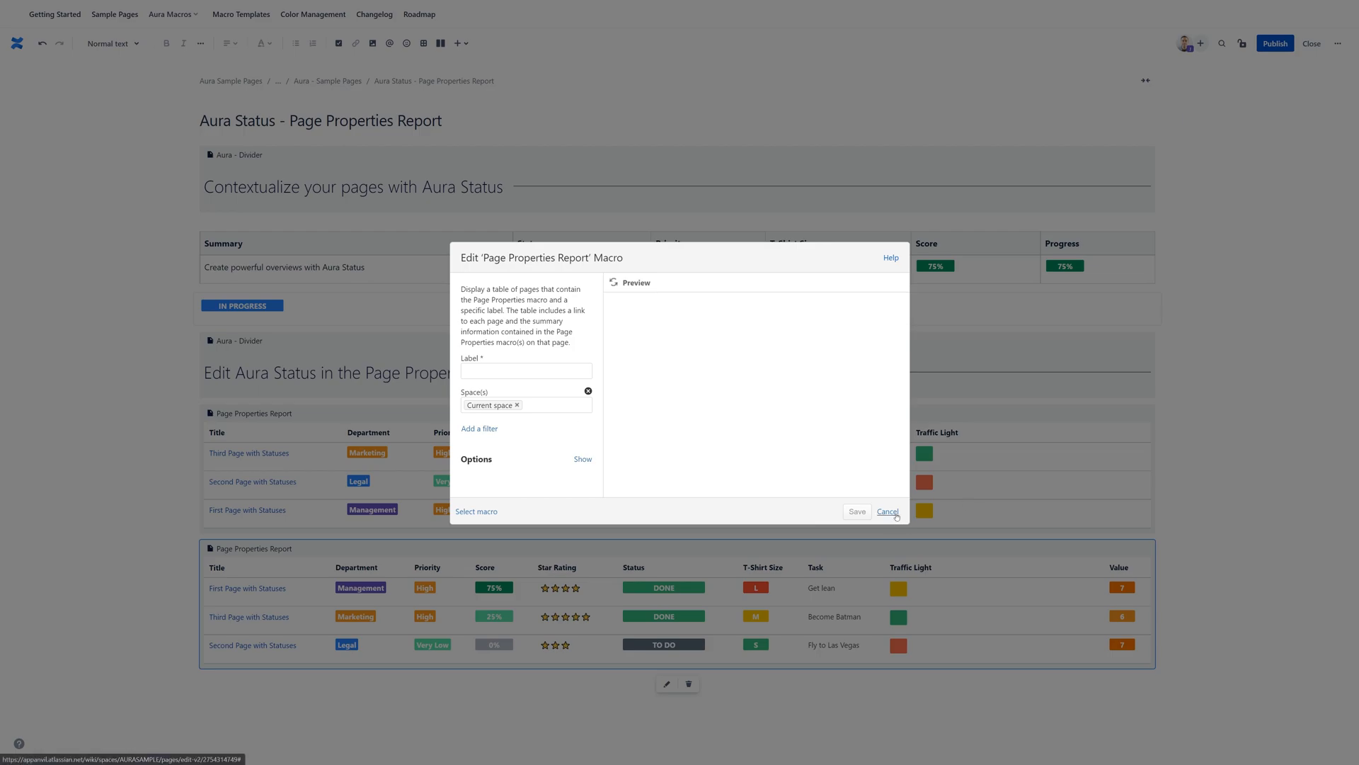
Cancel the macro dialog and close the editor to view the published master page
click(886, 511)
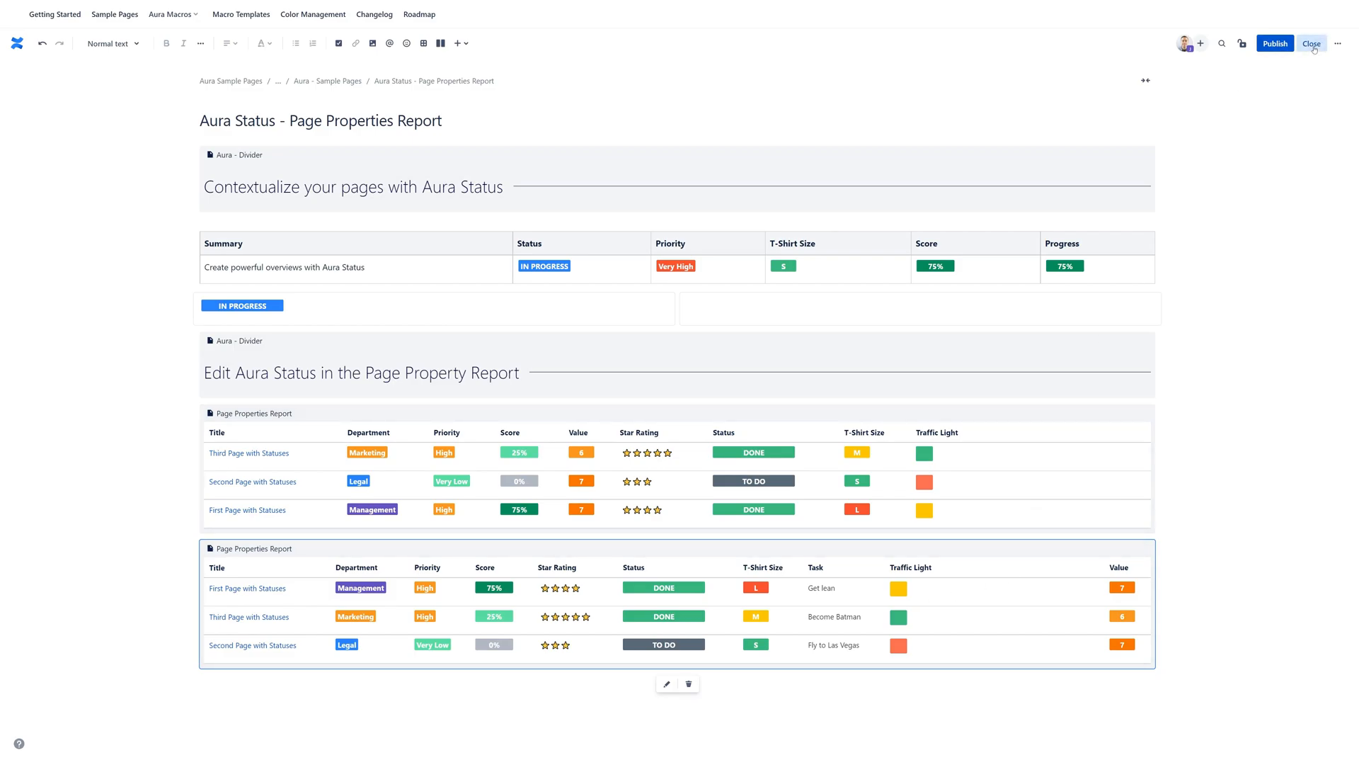
click(1311, 44)
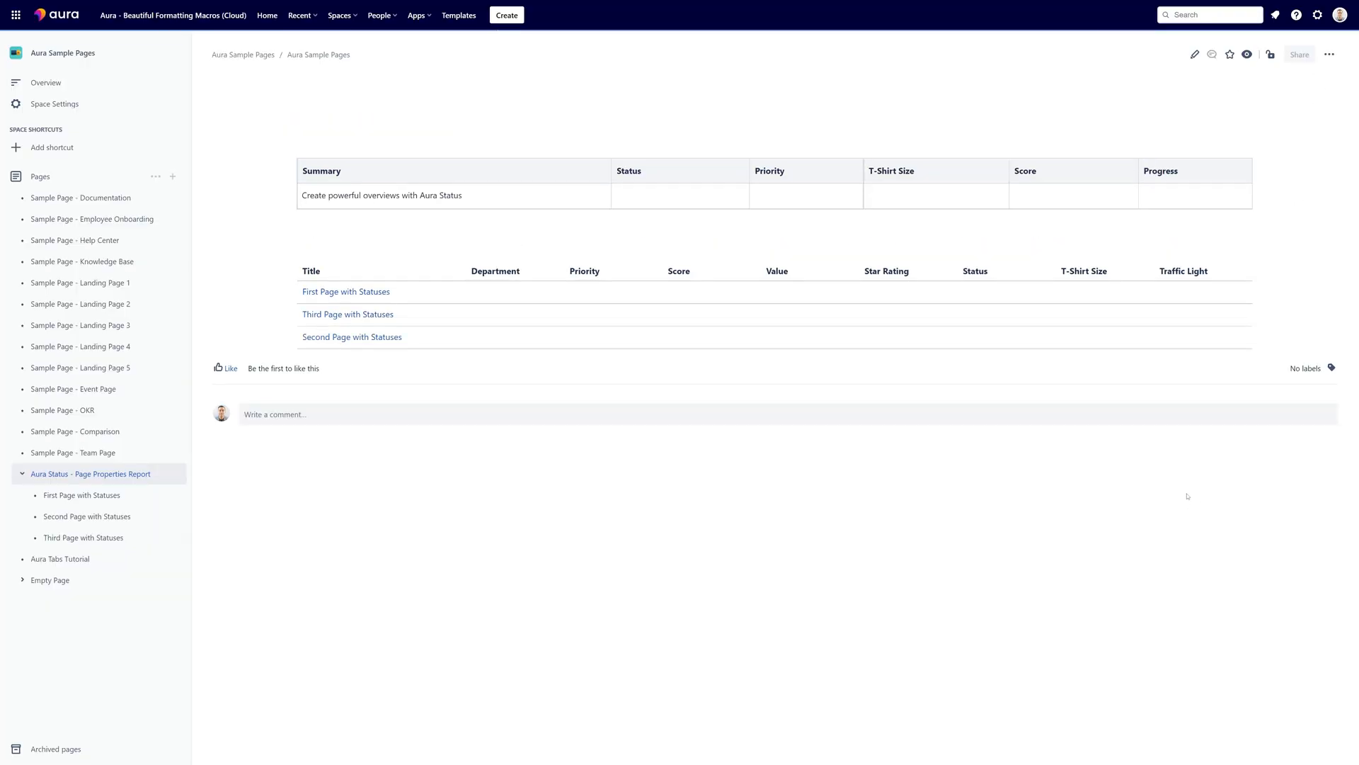